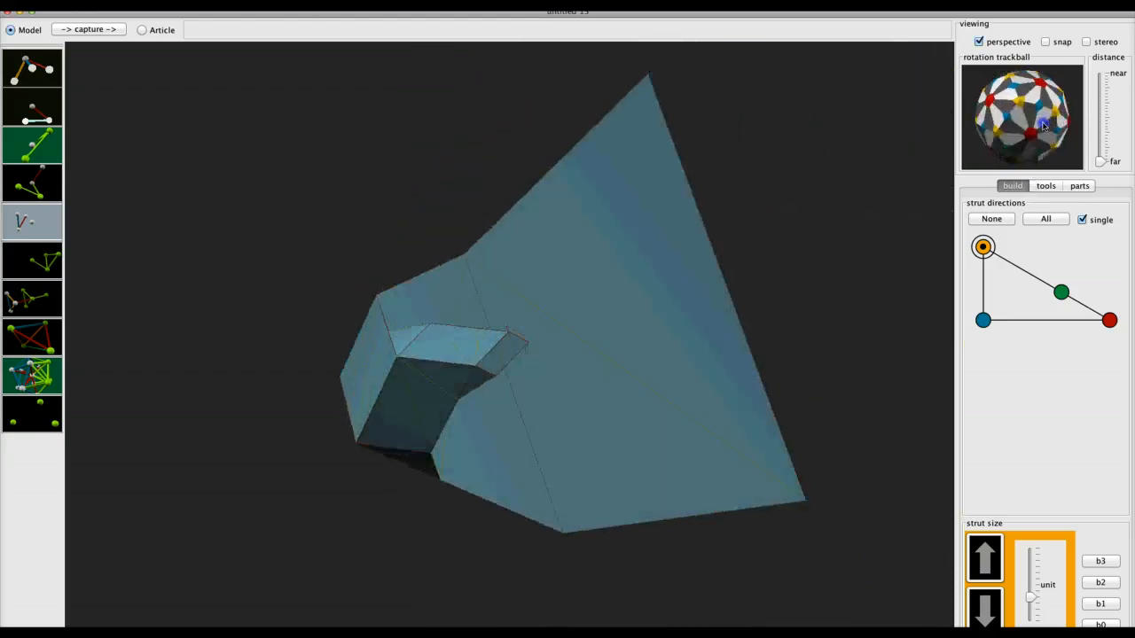
Orbit the tetrahedron framework to inspect the module and its existing panels from several sides
left_click_drag(1043, 124, 1032, 134)
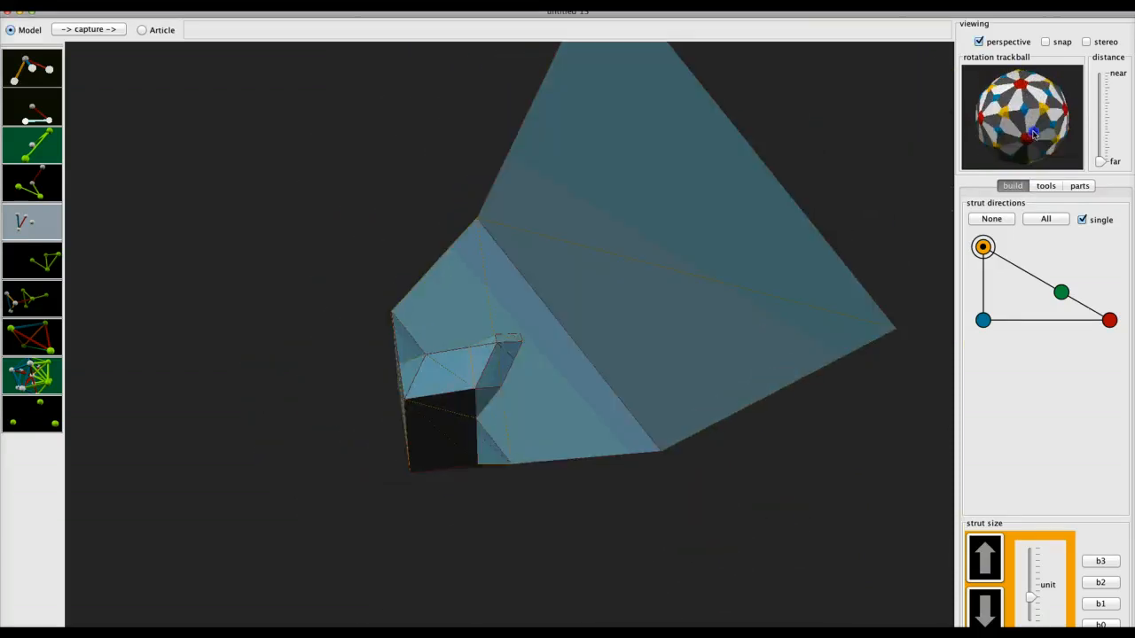
left_click_drag(1032, 132, 1046, 108)
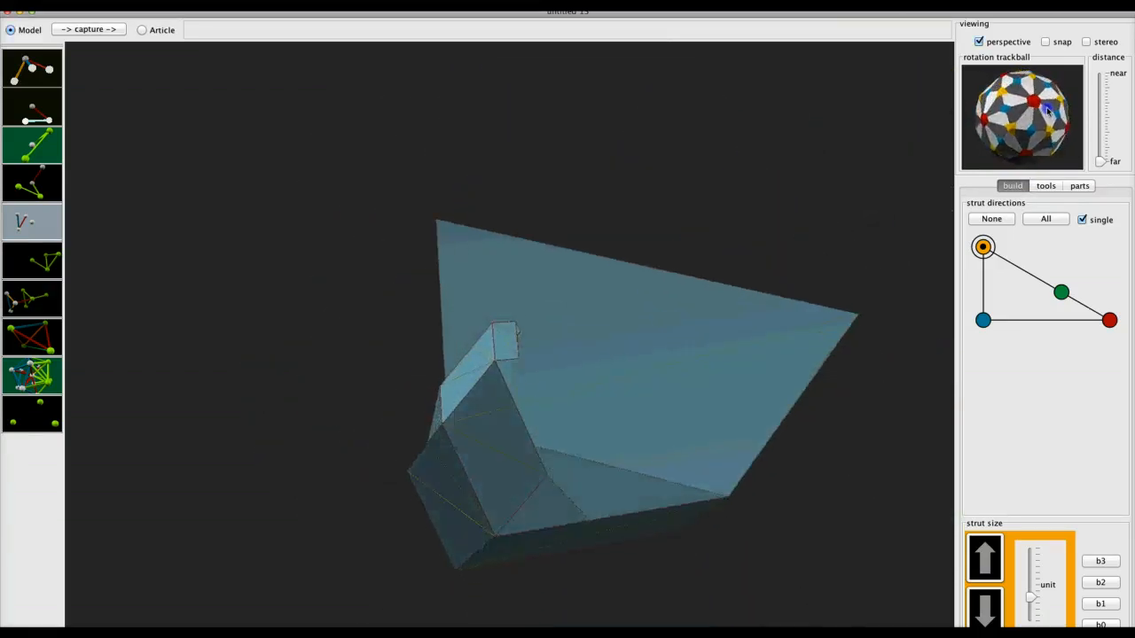
left_click_drag(1043, 110, 1067, 101)
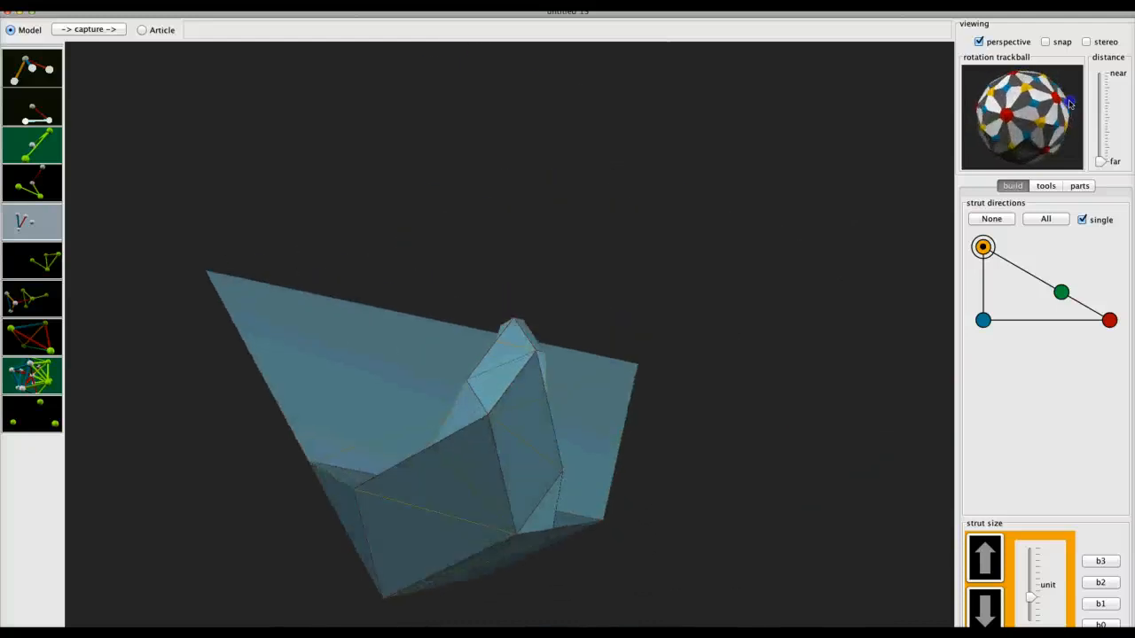
left_click_drag(1067, 103, 1047, 120)
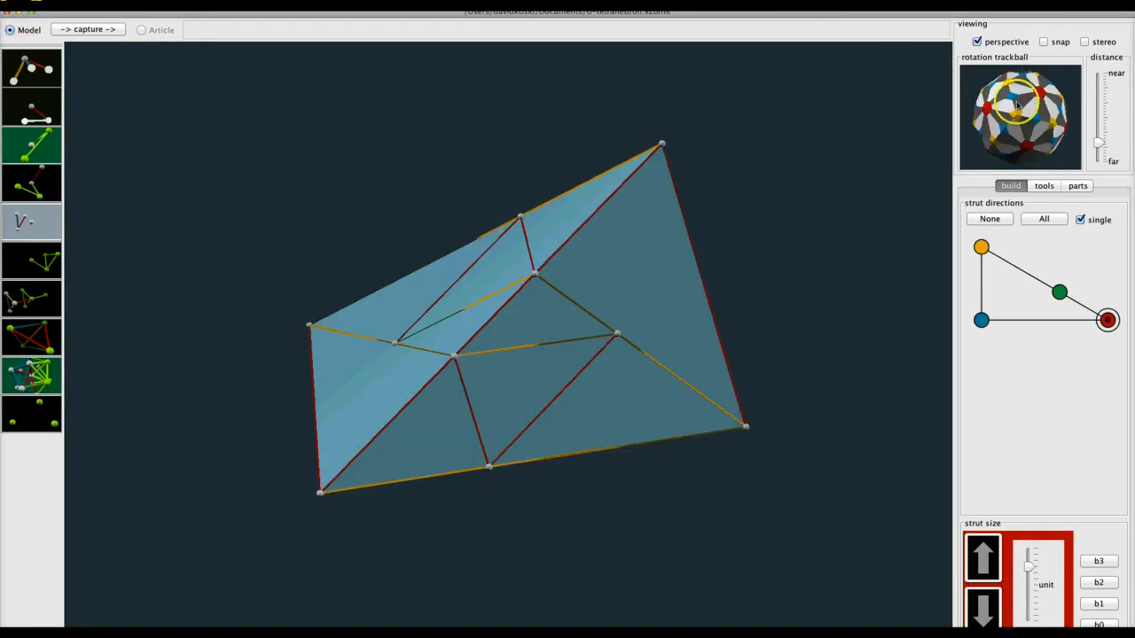
left_click_drag(1018, 103, 1032, 124)
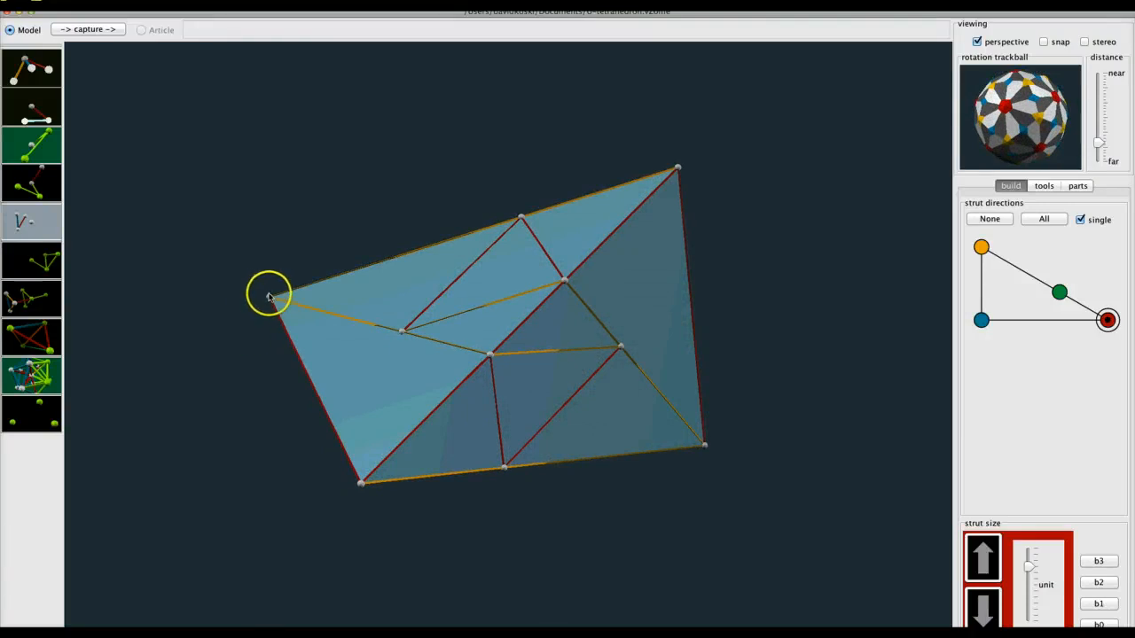
mouse_move(672, 165)
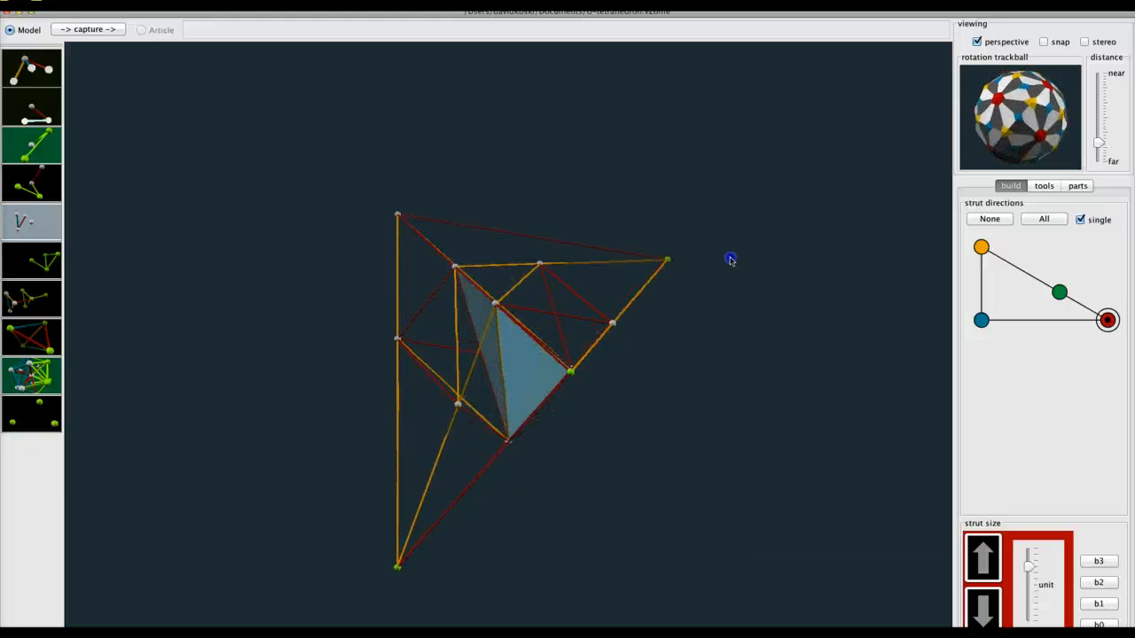
left_click_drag(731, 259, 831, 234)
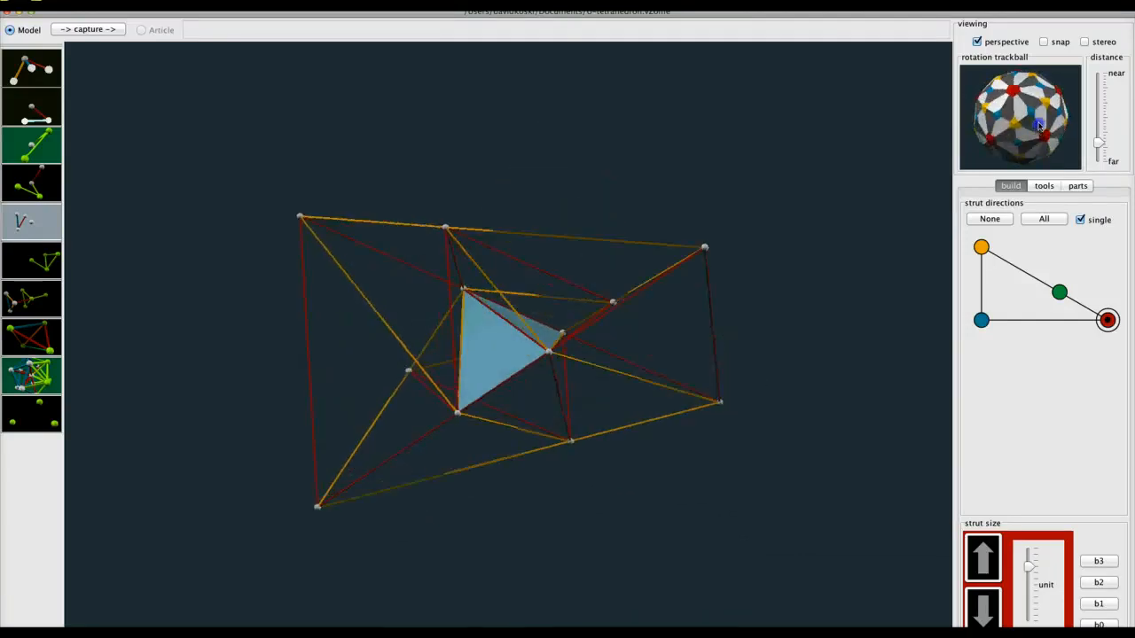
left_click_drag(1037, 124, 1050, 101)
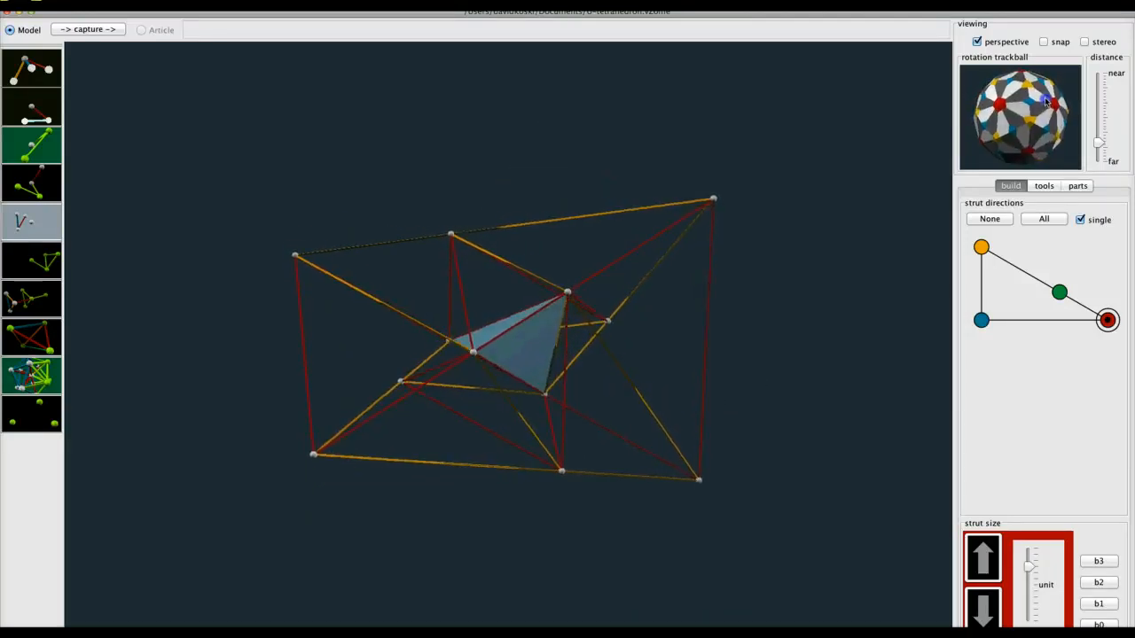
left_click_drag(1050, 99, 1046, 113)
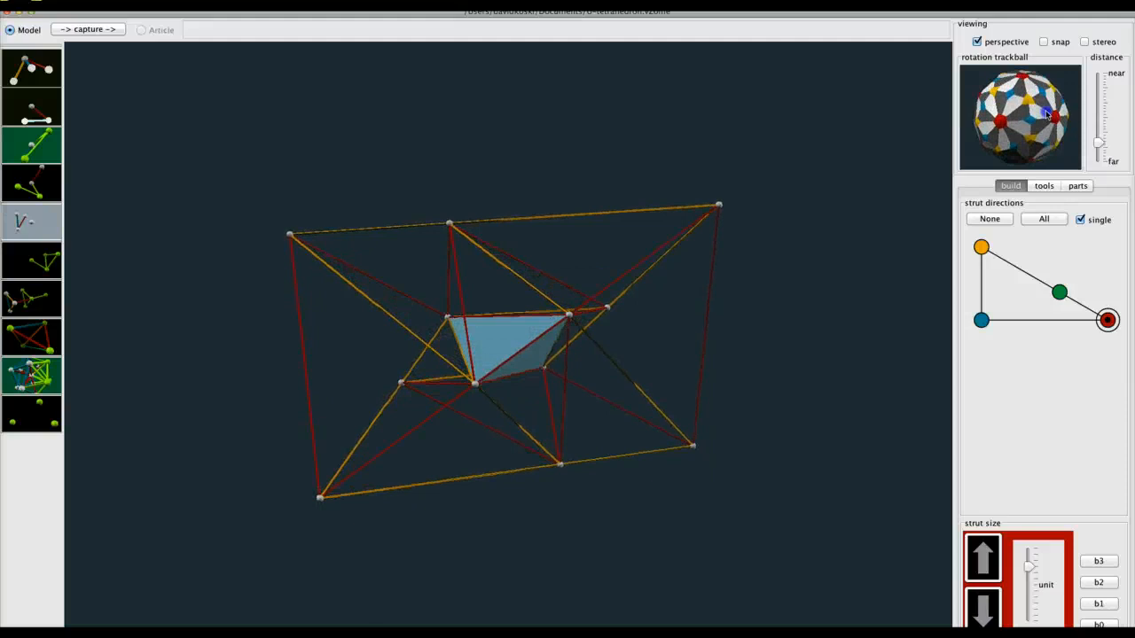
left_click_drag(1050, 116, 1046, 100)
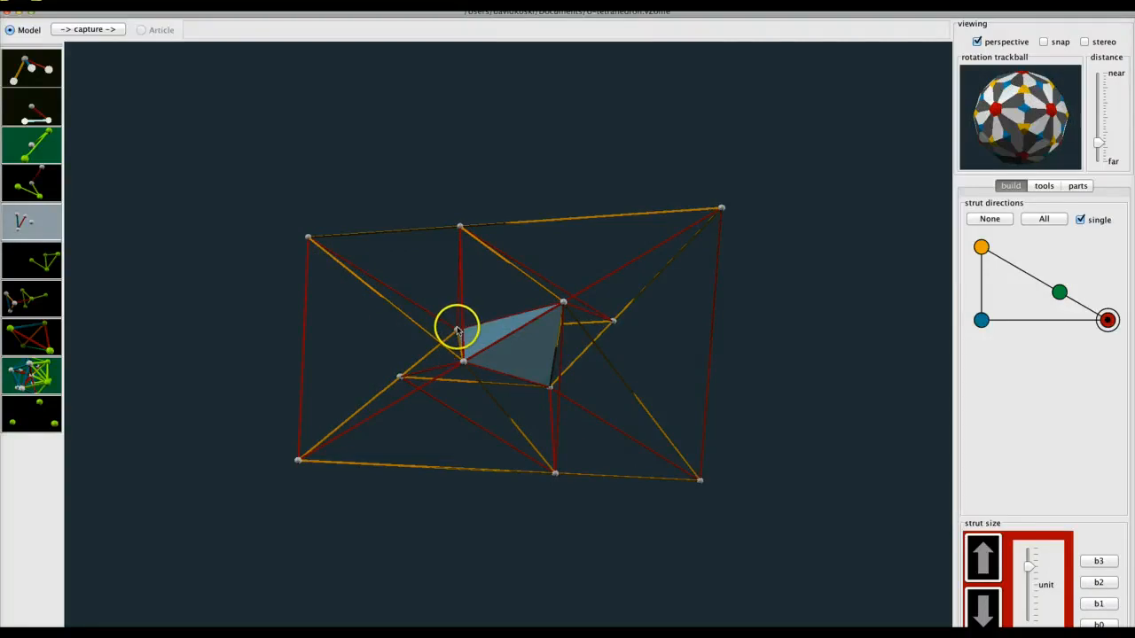
mouse_move(301, 217)
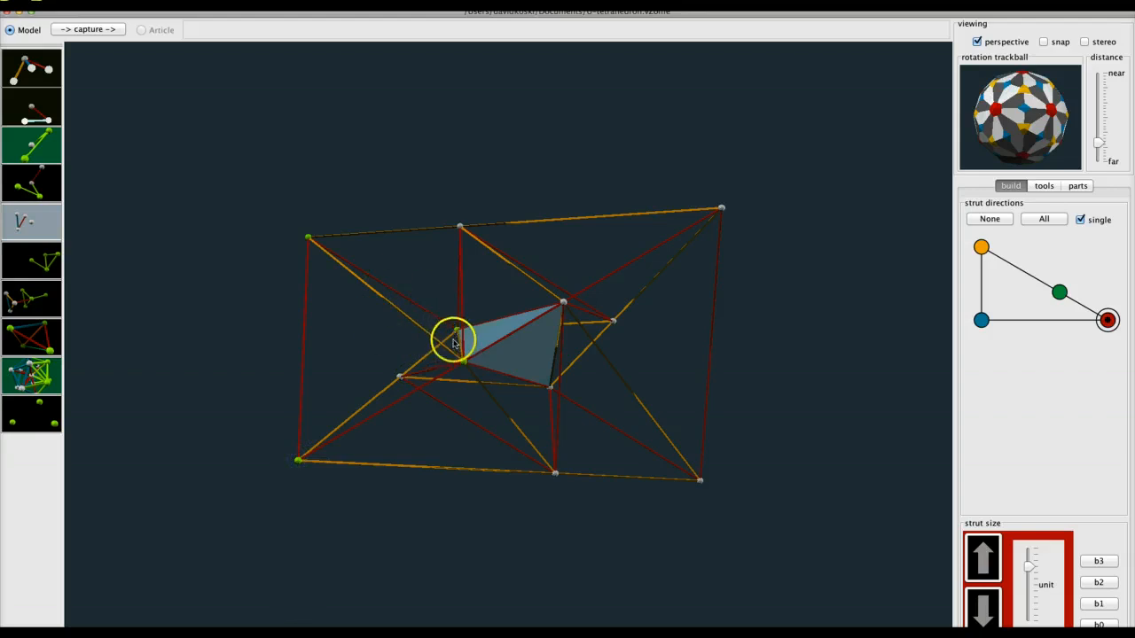
mouse_move(387, 287)
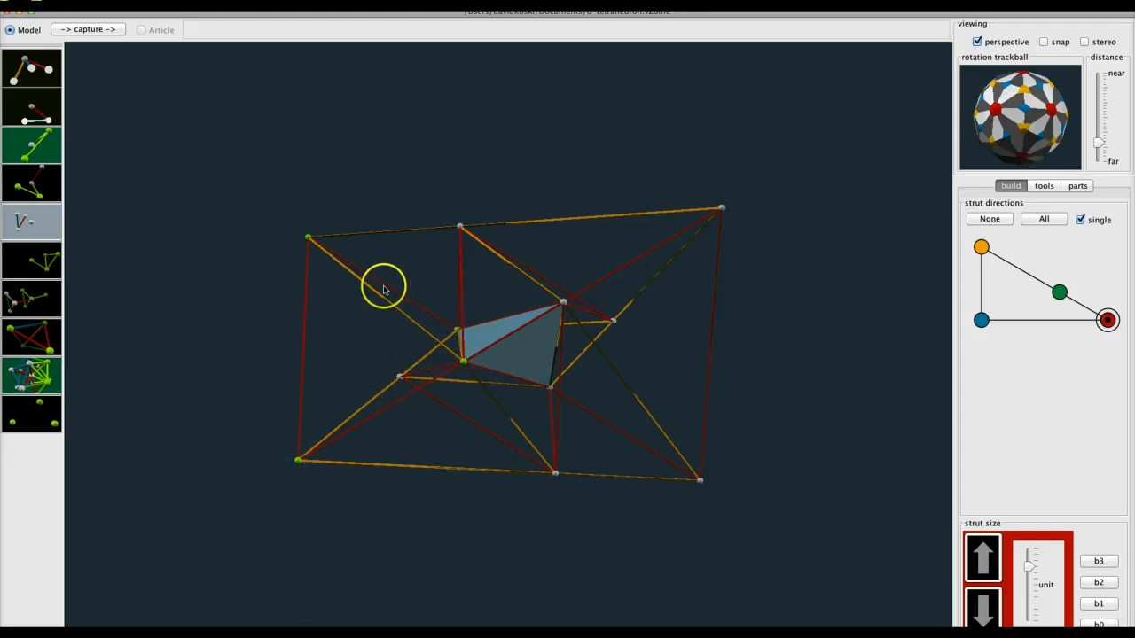
mouse_move(229, 193)
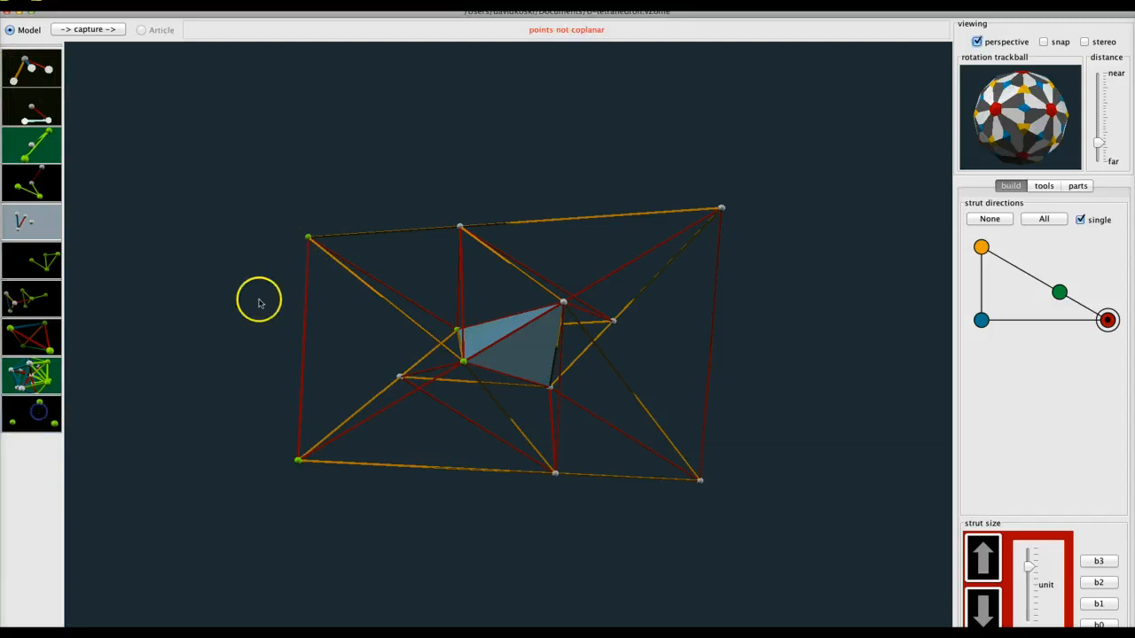
mouse_move(401, 333)
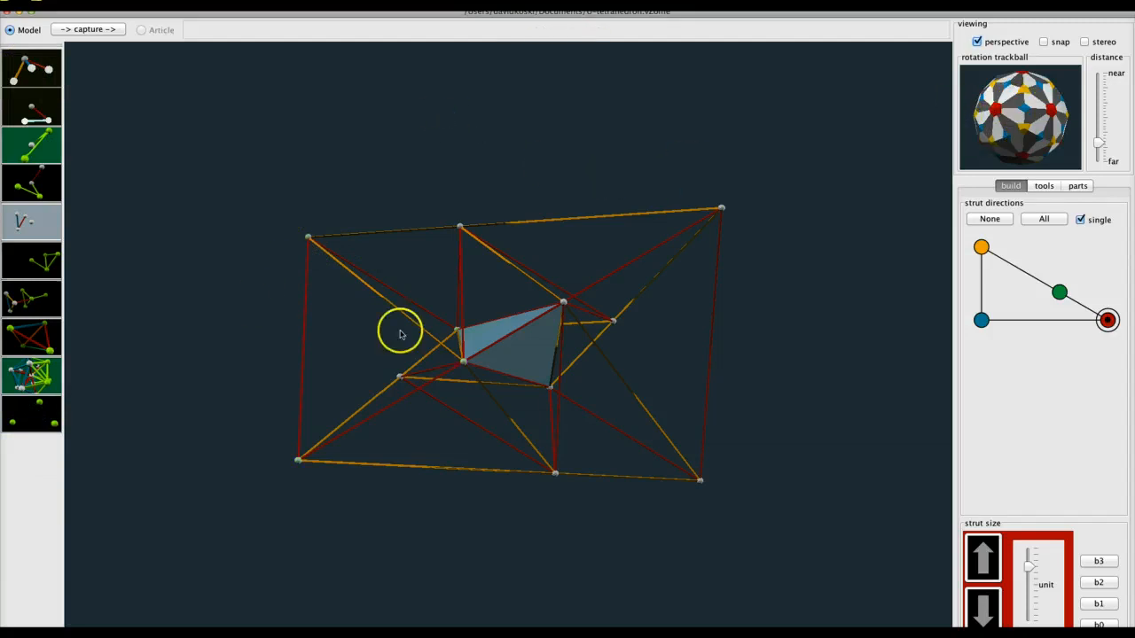
mouse_move(603, 336)
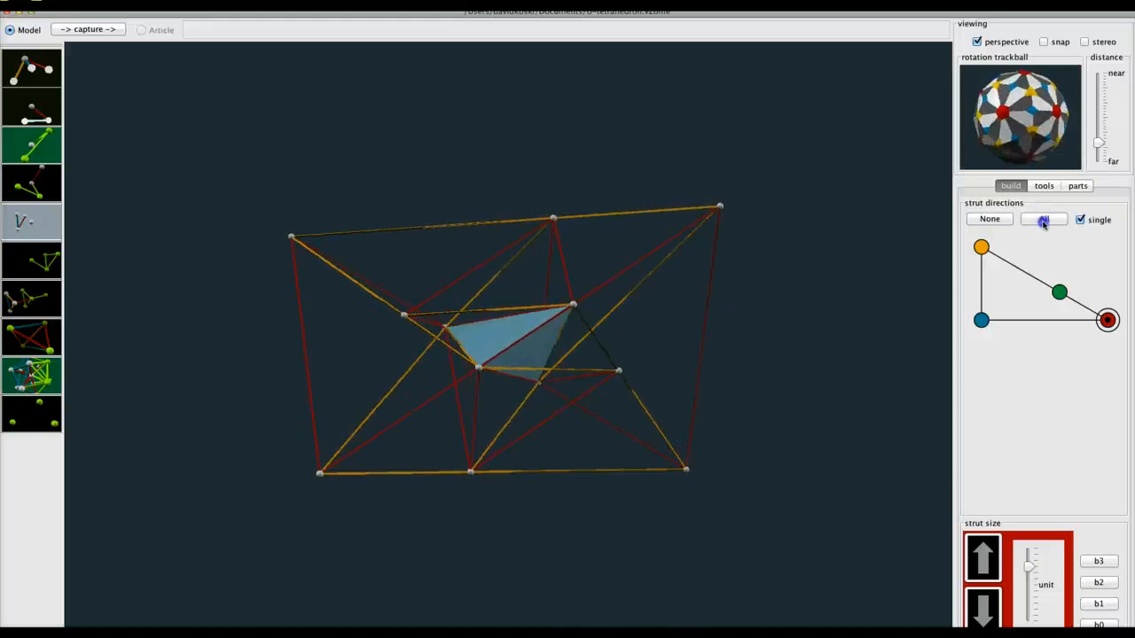
Turn the framework edge-on and around to view the newly added triangular panels
left_click_drag(1020, 115, 1050, 174)
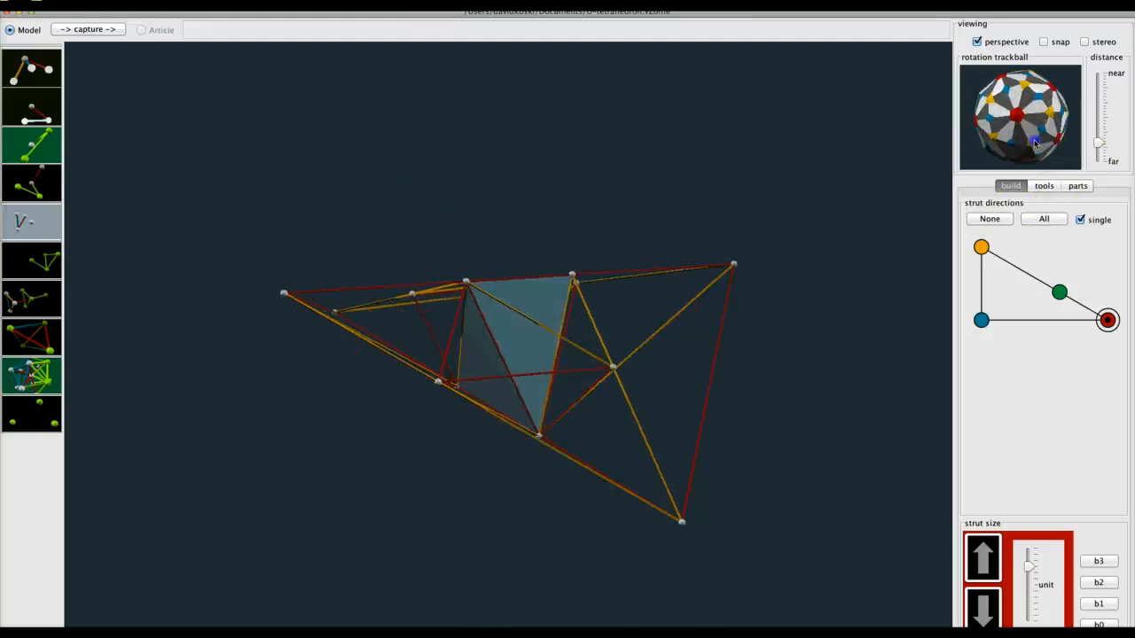
left_click_drag(1038, 141, 997, 121)
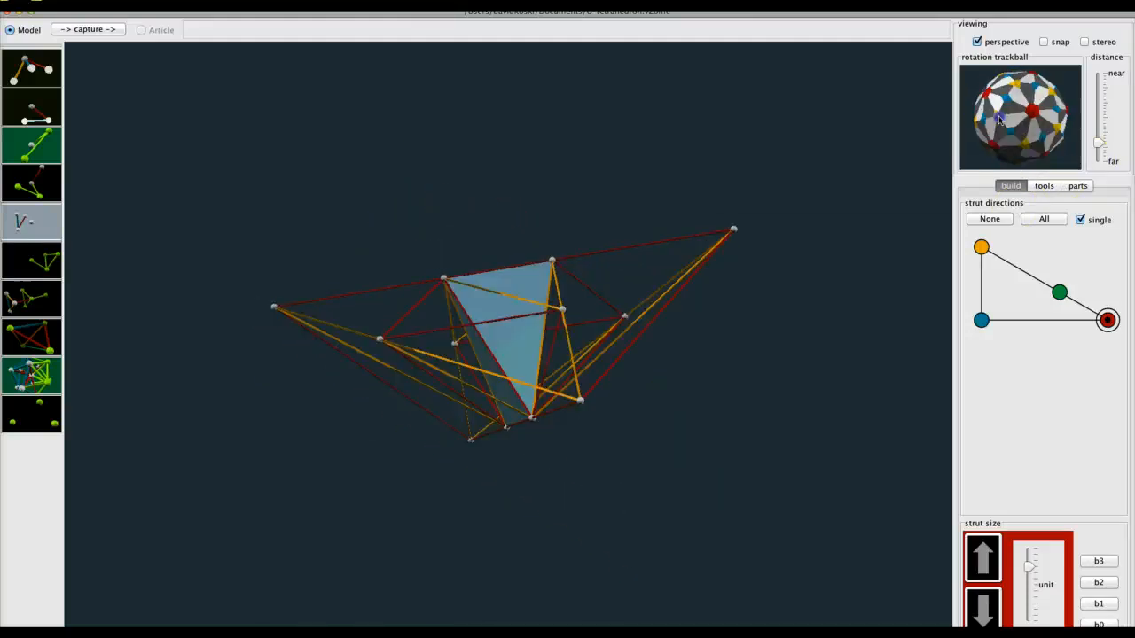
left_click_drag(1000, 121, 960, 158)
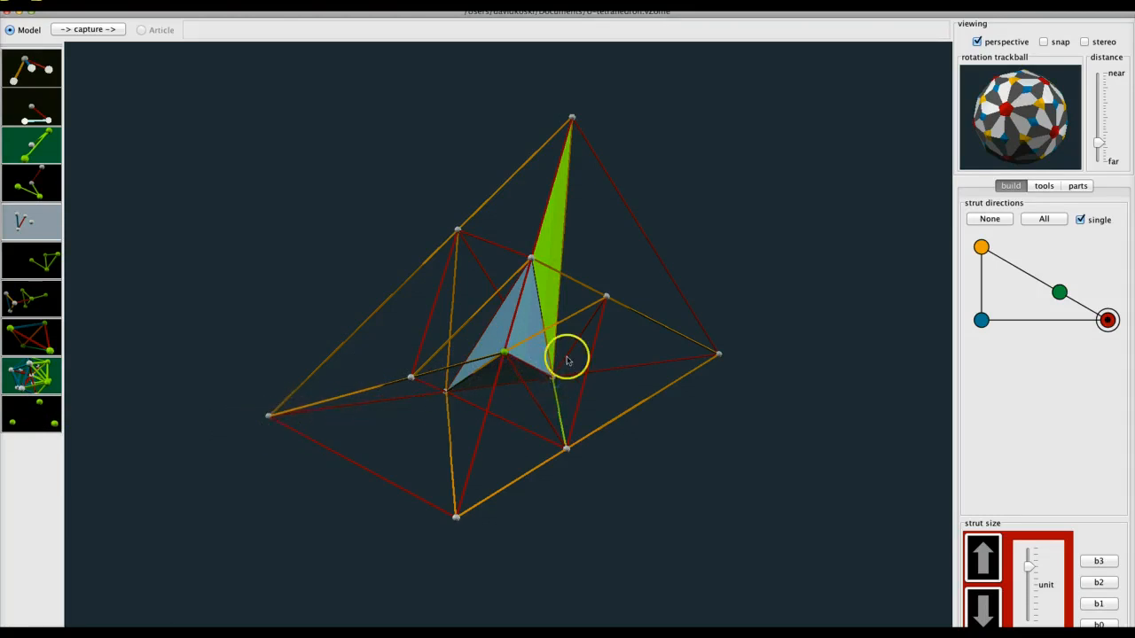
mouse_move(293, 422)
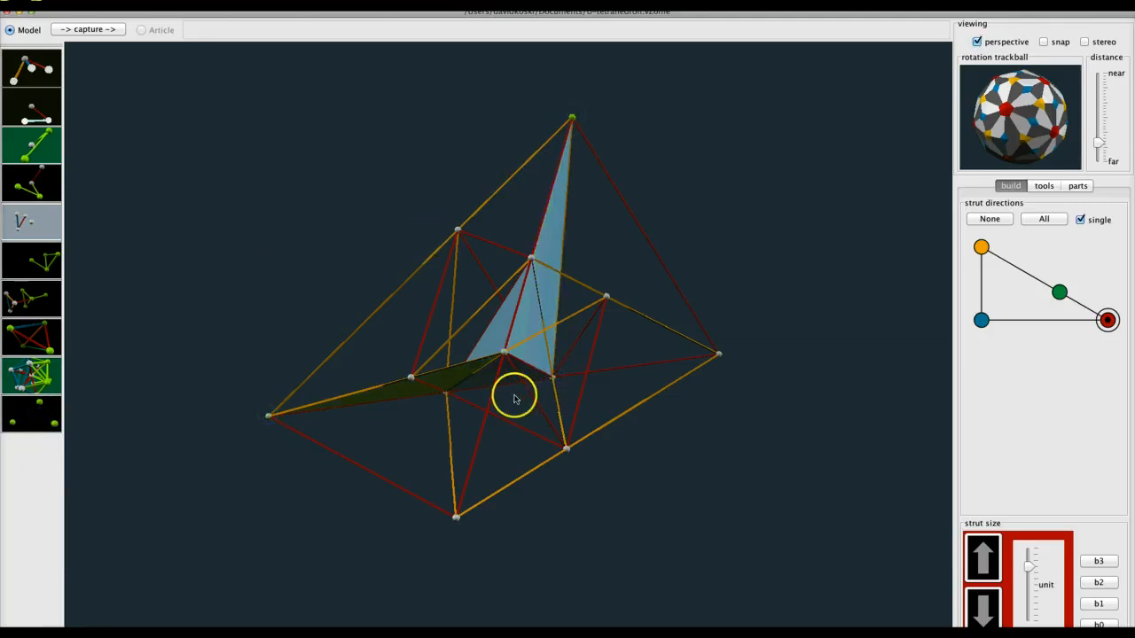
mouse_move(270, 417)
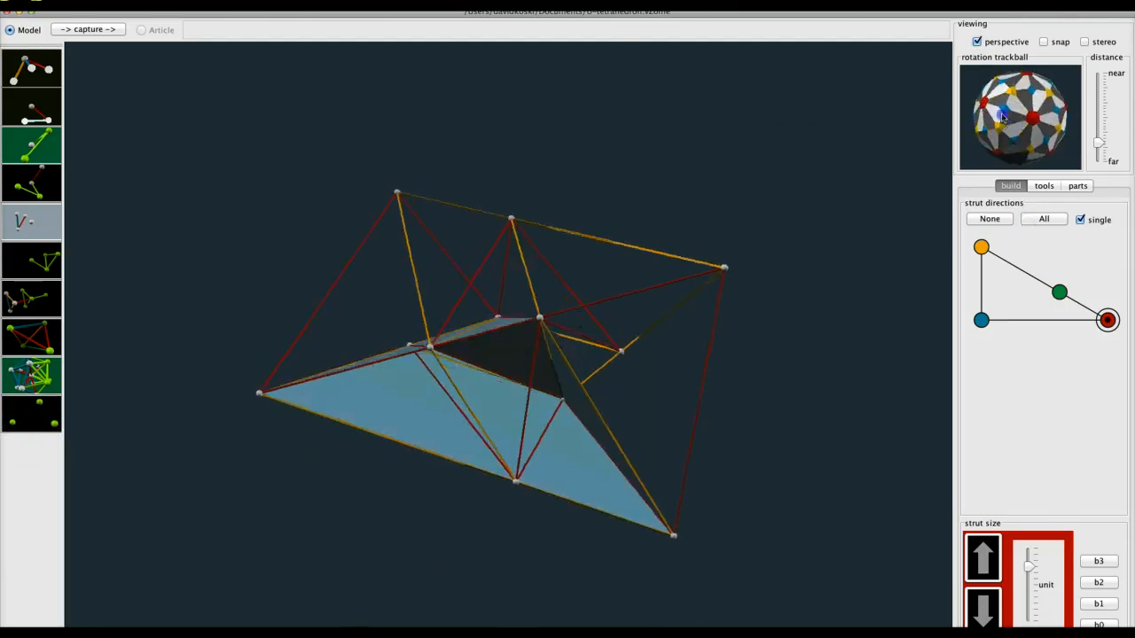
left_click_drag(1000, 117, 1056, 144)
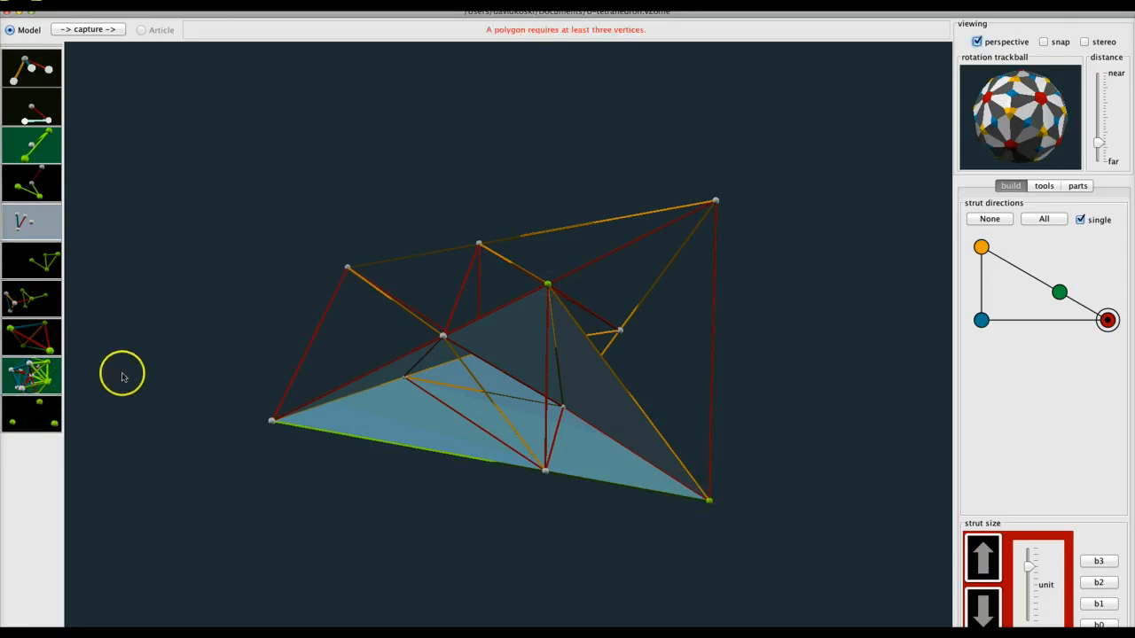
mouse_move(317, 504)
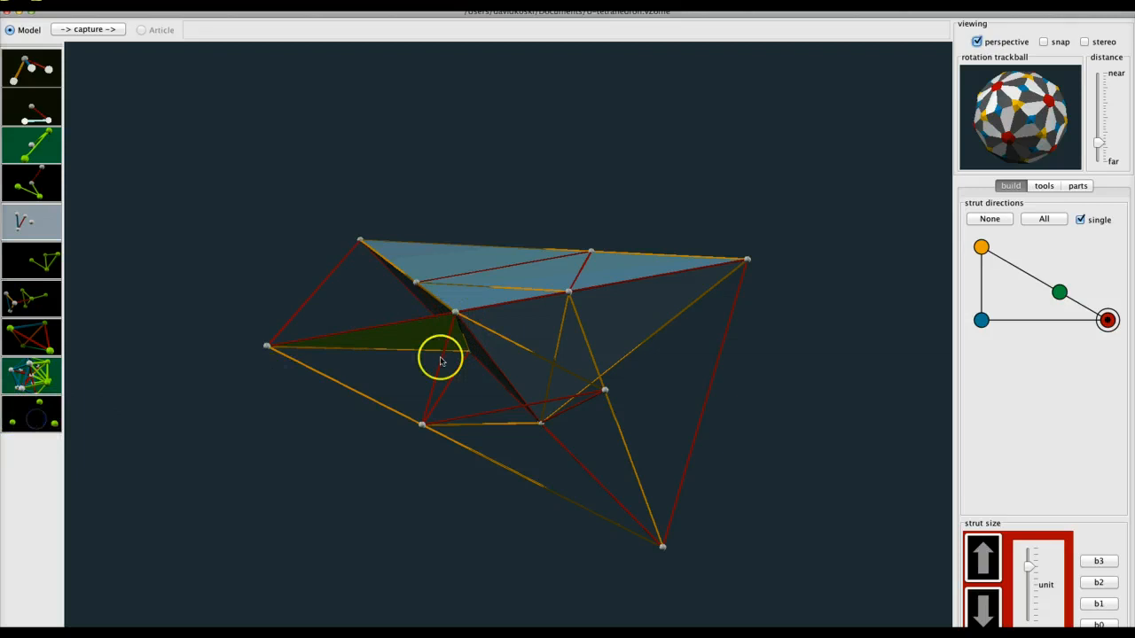
mouse_move(571, 295)
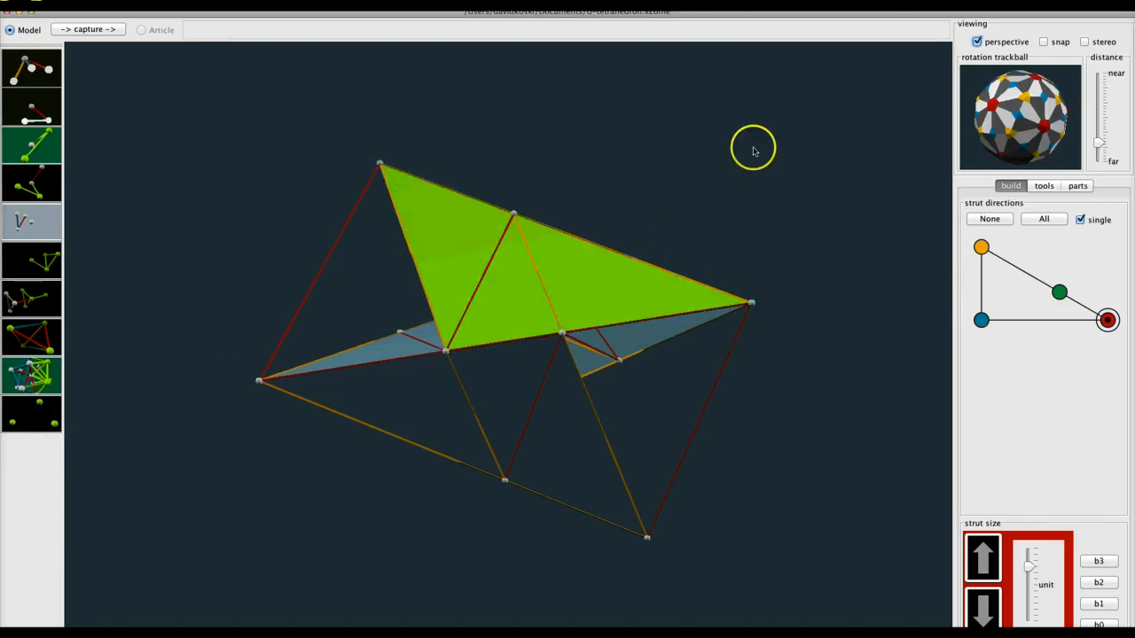
left_click_drag(753, 149, 581, 422)
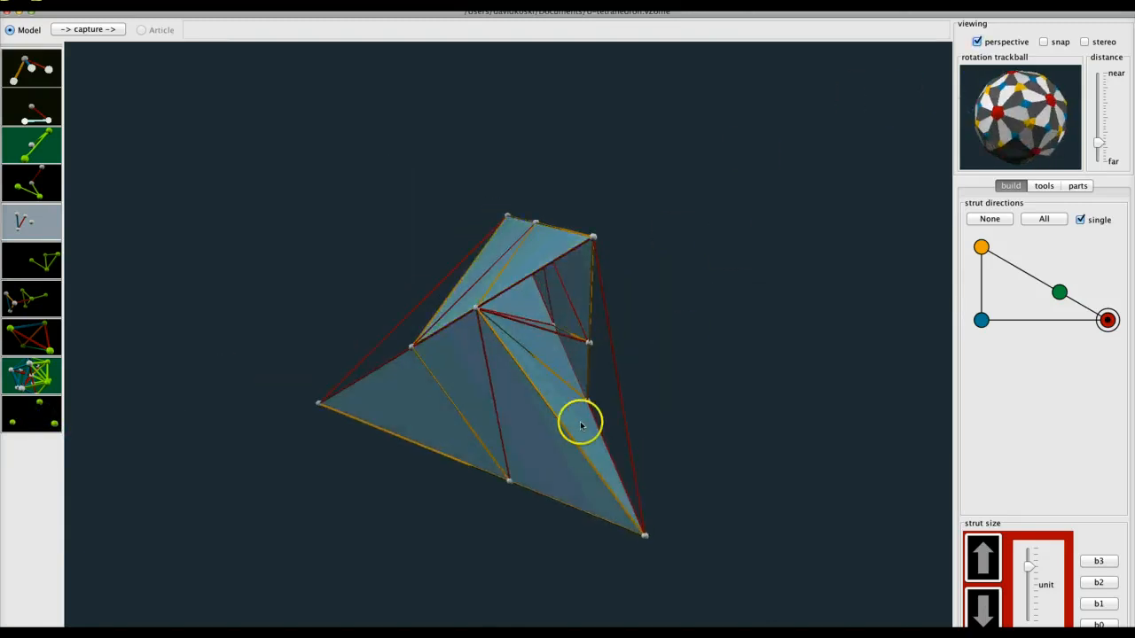
mouse_move(589, 242)
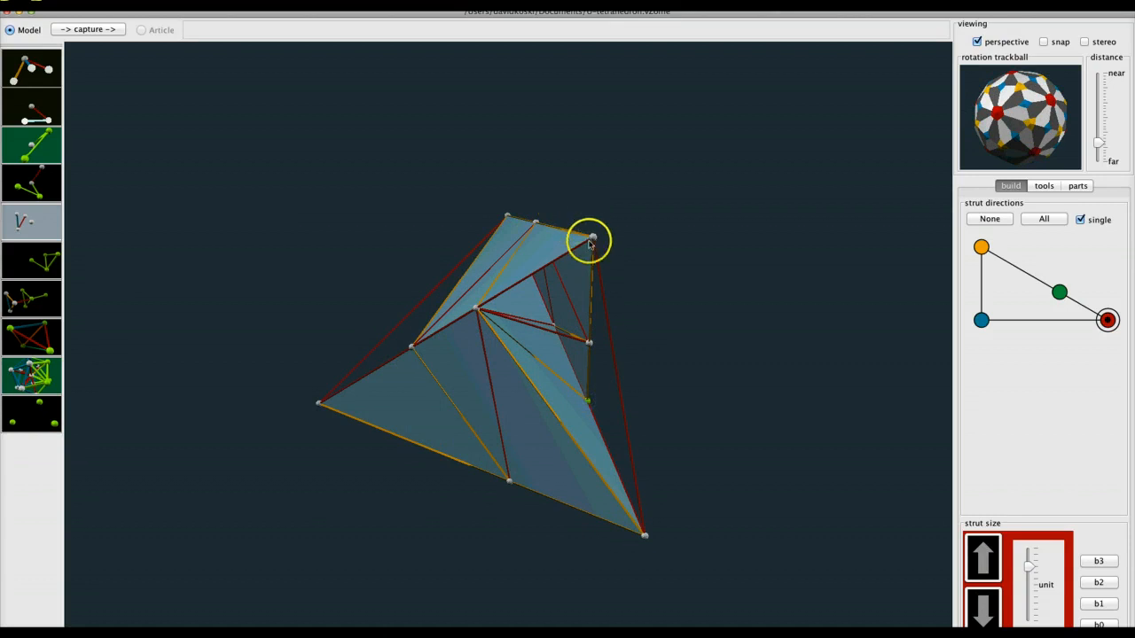
left_click(475, 310)
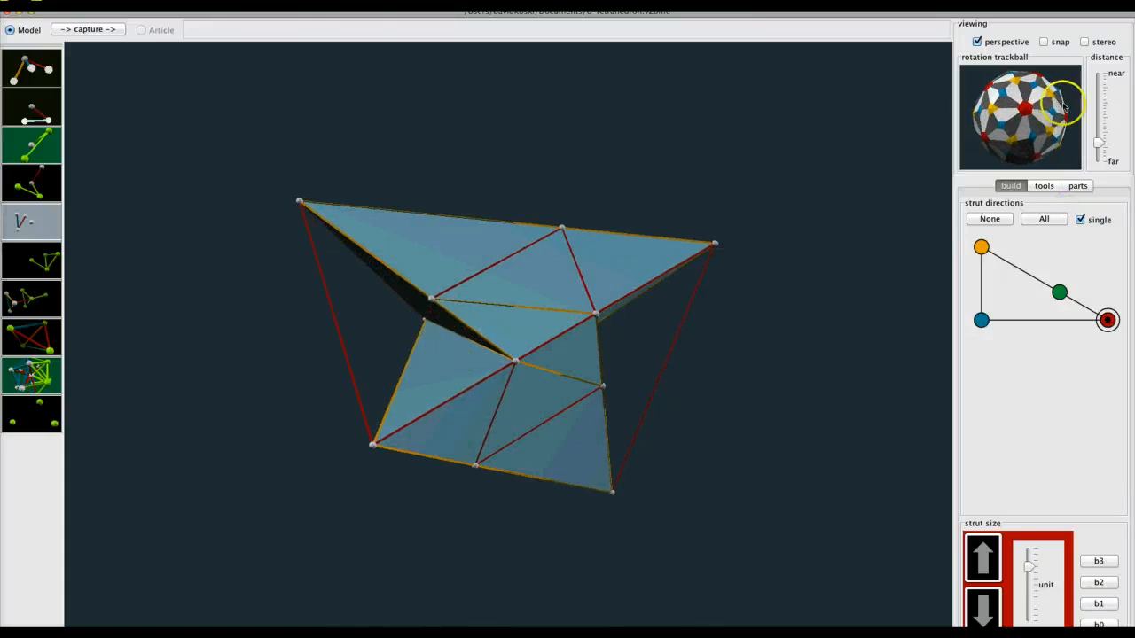
Switch to the dissected-tetrahedron model window, add a triangular panel across chosen corners and inspect it
left_click(505, 426)
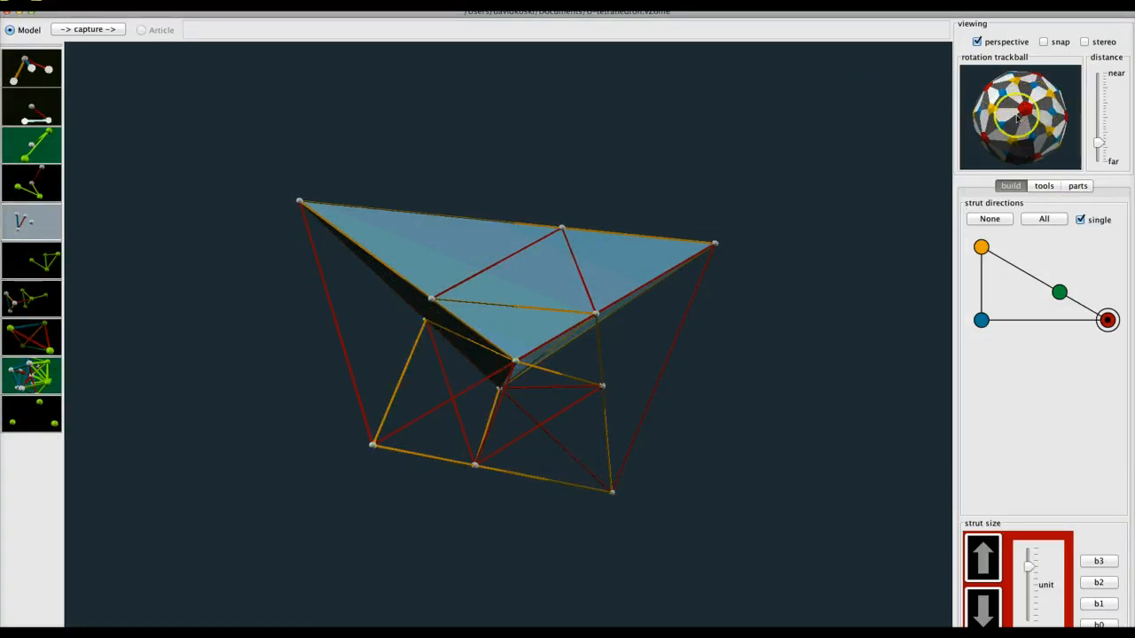
left_click_drag(1020, 121, 1007, 107)
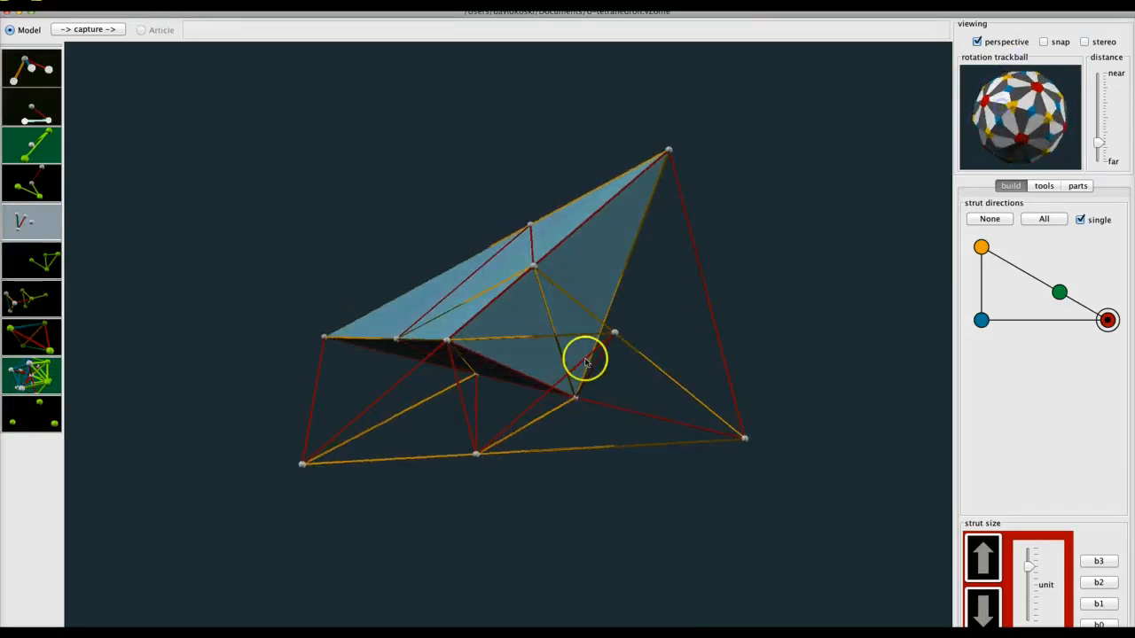
mouse_move(613, 335)
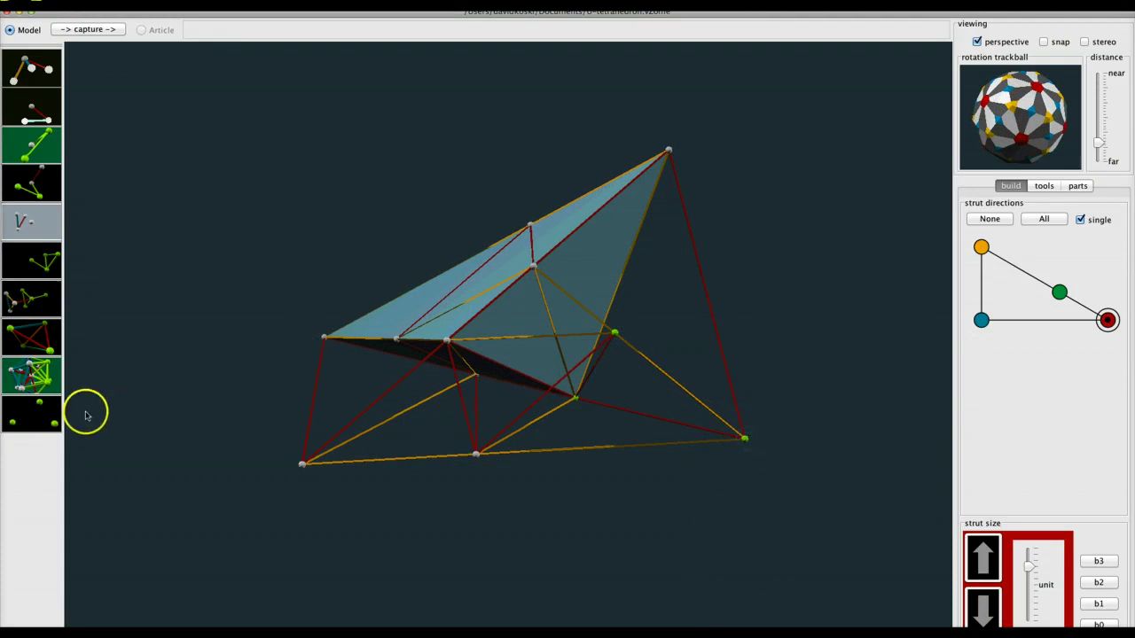
left_click(613, 334)
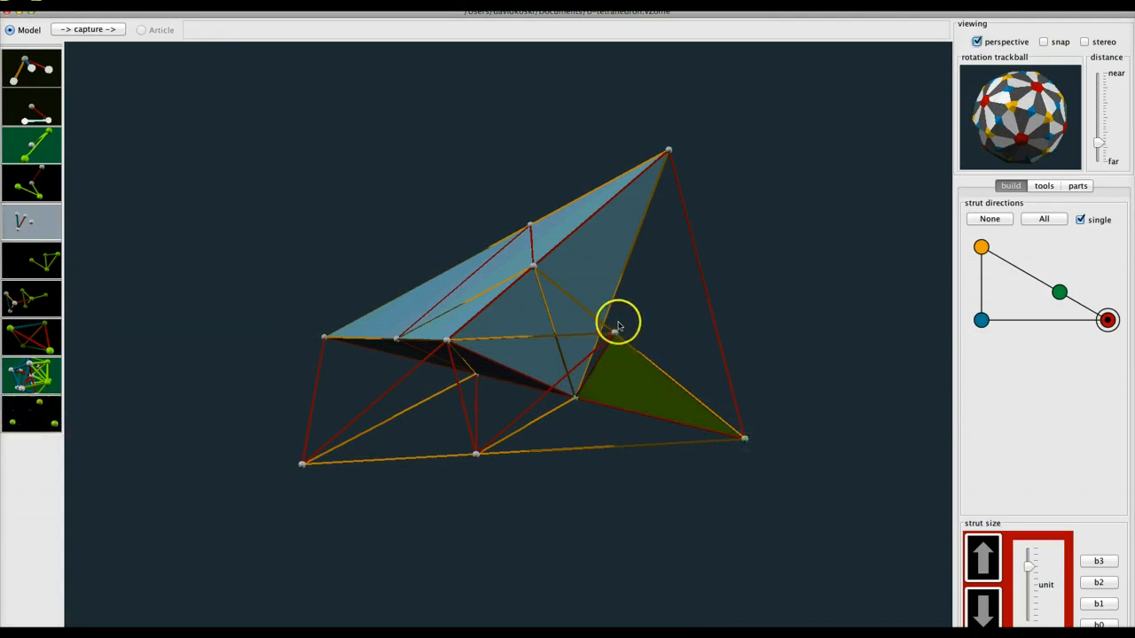
mouse_move(447, 483)
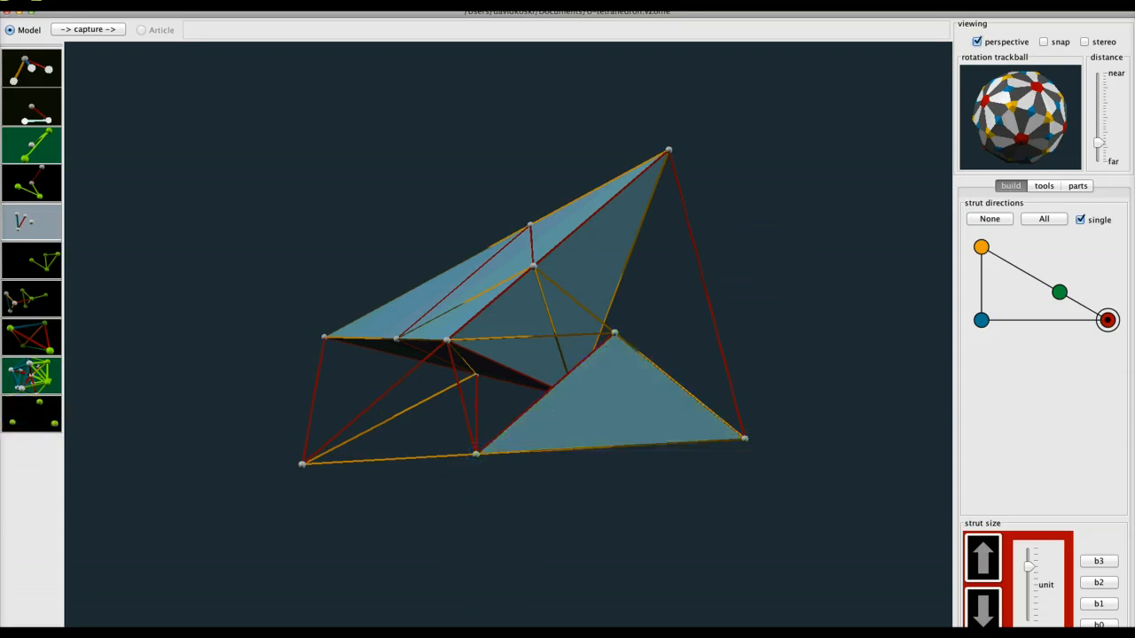
left_click_drag(1020, 115, 1037, 122)
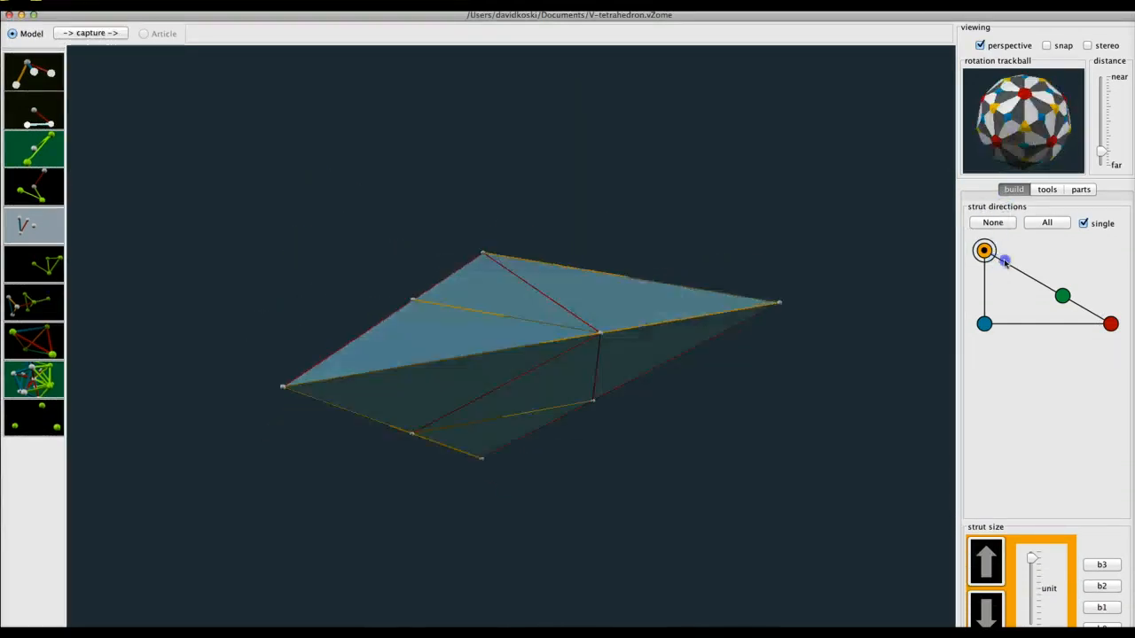
left_click(993, 224)
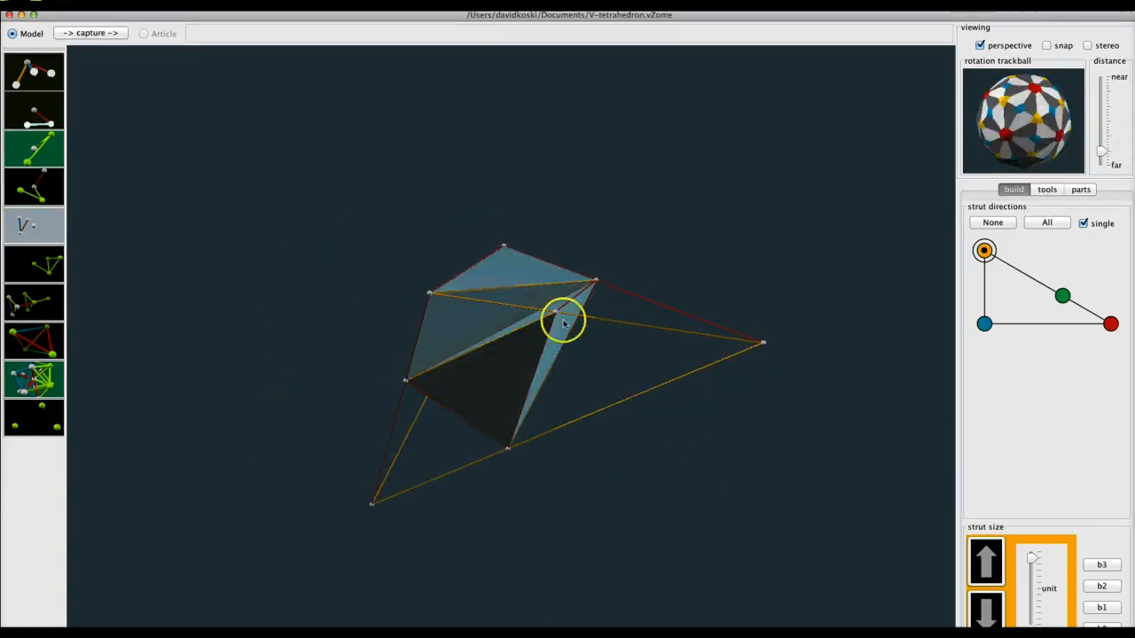
mouse_move(429, 298)
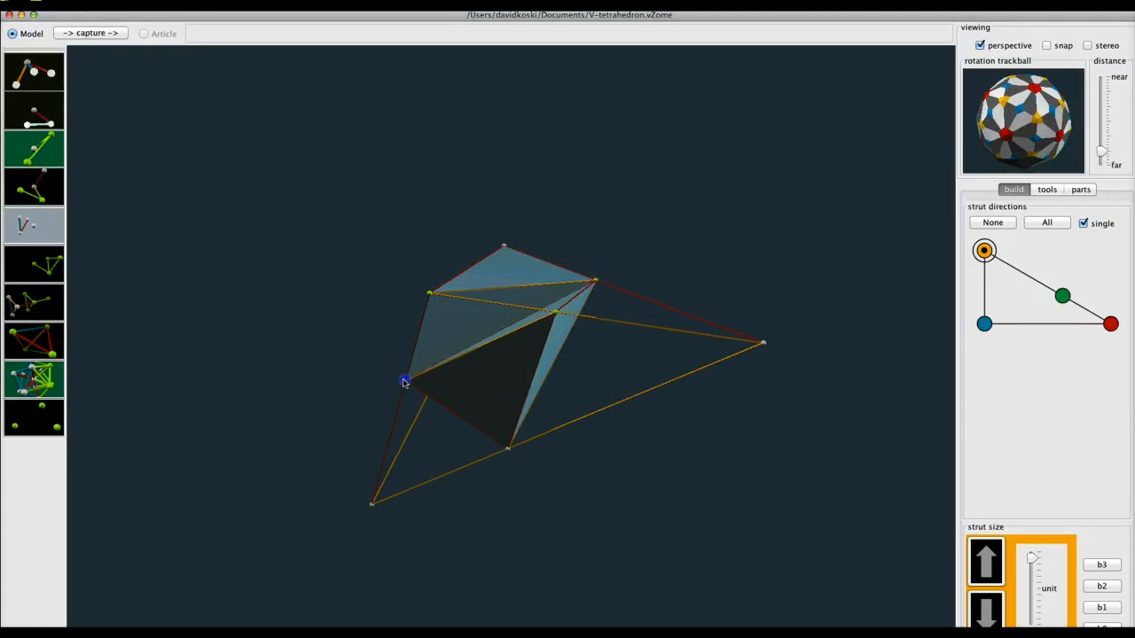
mouse_move(35, 419)
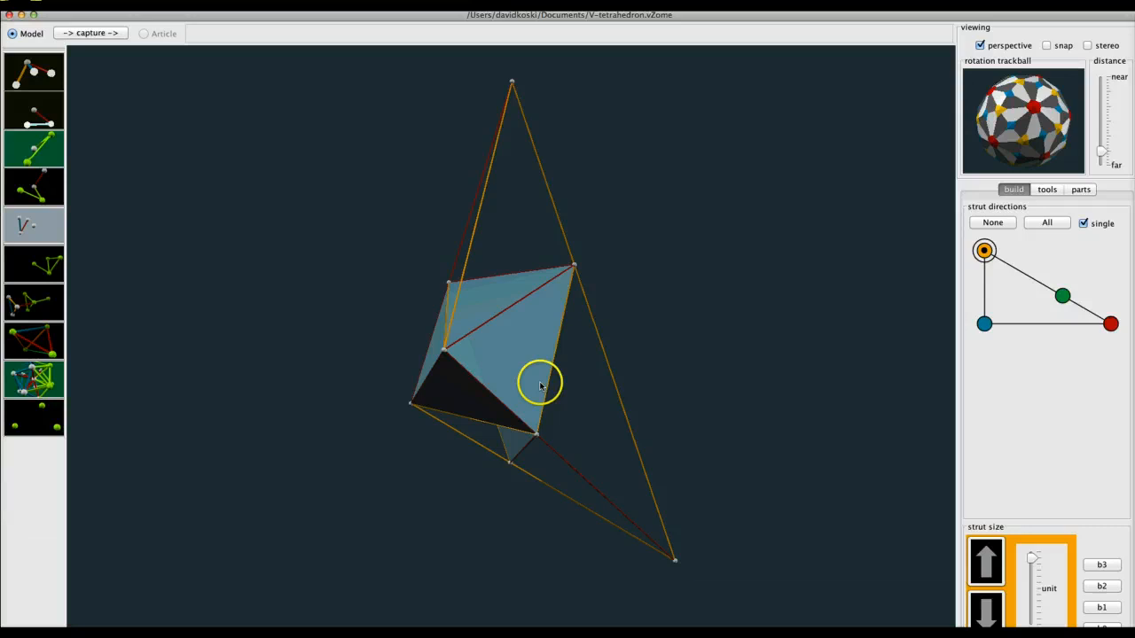
mouse_move(479, 432)
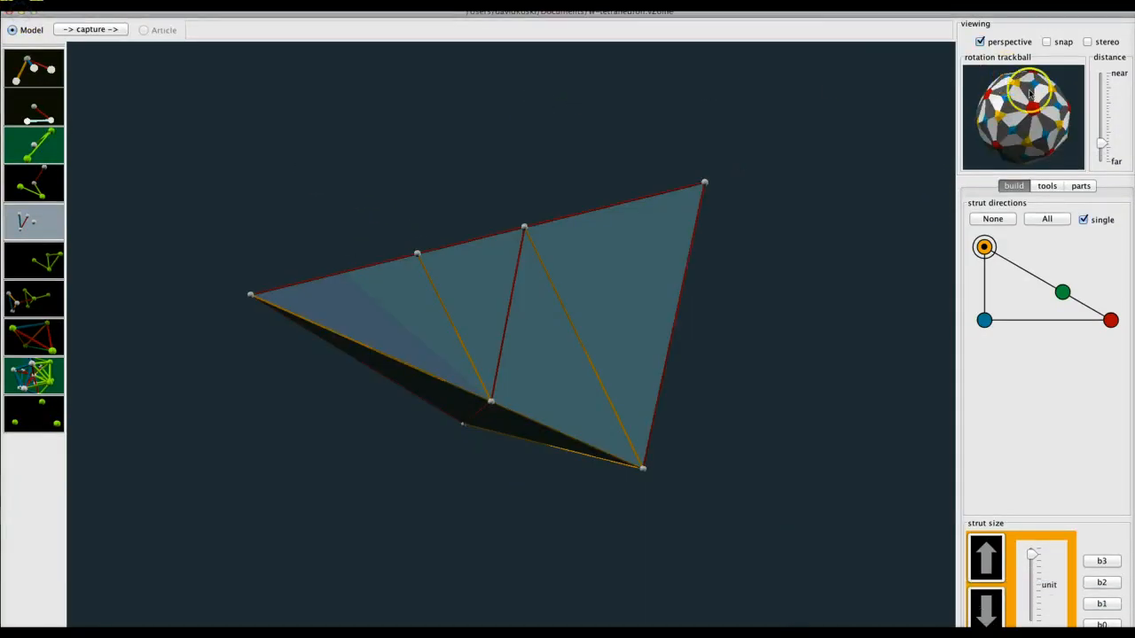
Pick the saved scene showing one module's panels inside the open strut frame and inspect it
left_click_drag(1032, 92, 1042, 117)
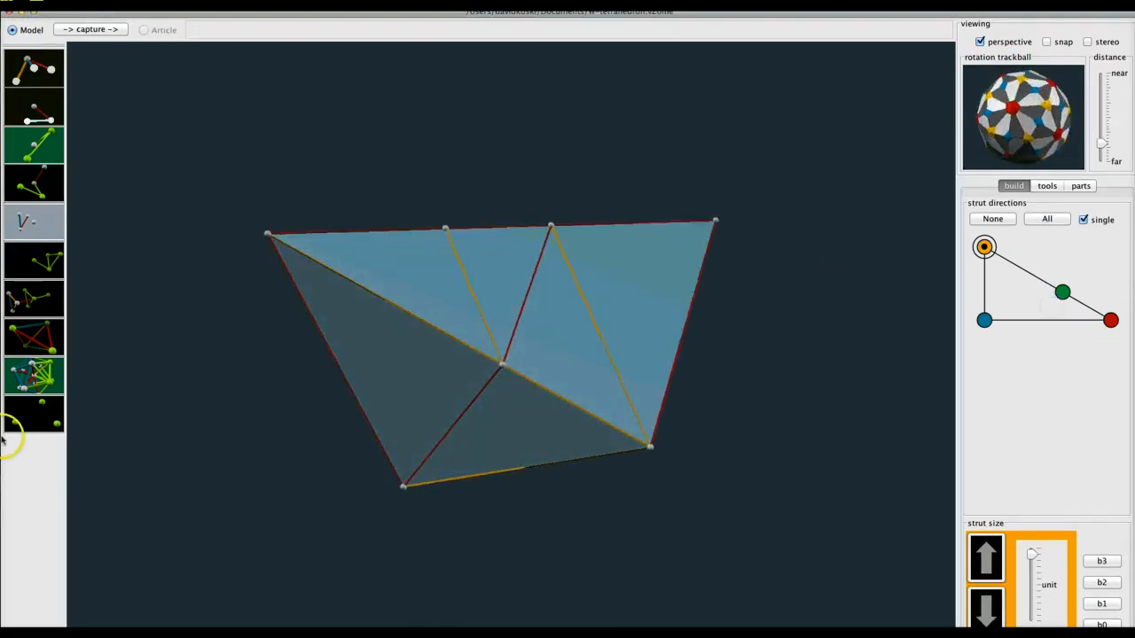
mouse_move(868, 239)
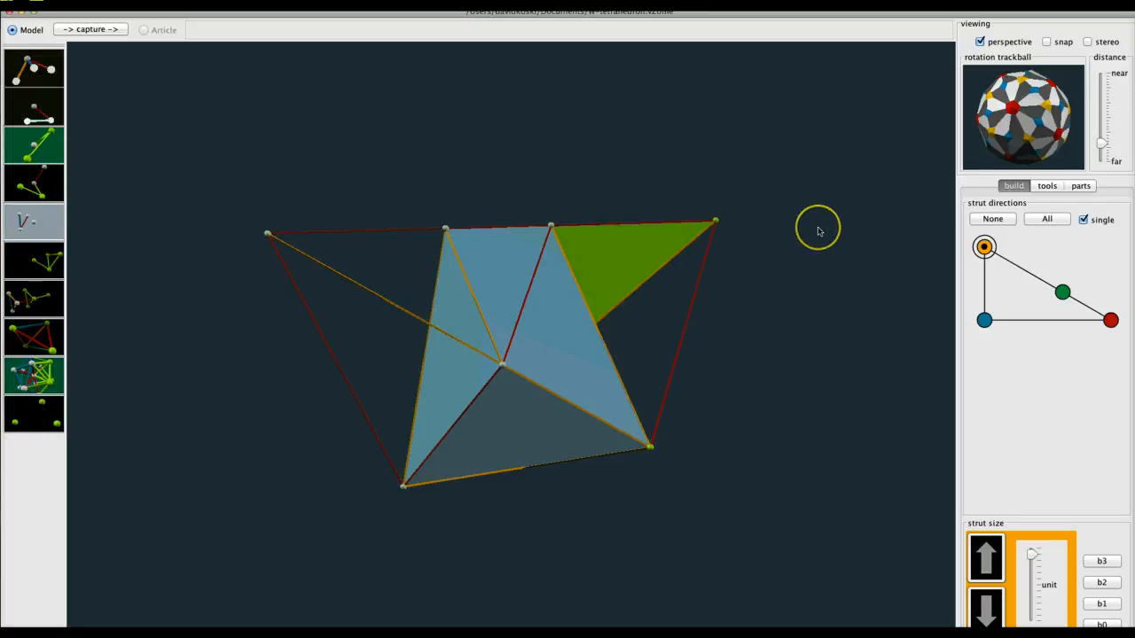
left_click(1046, 220)
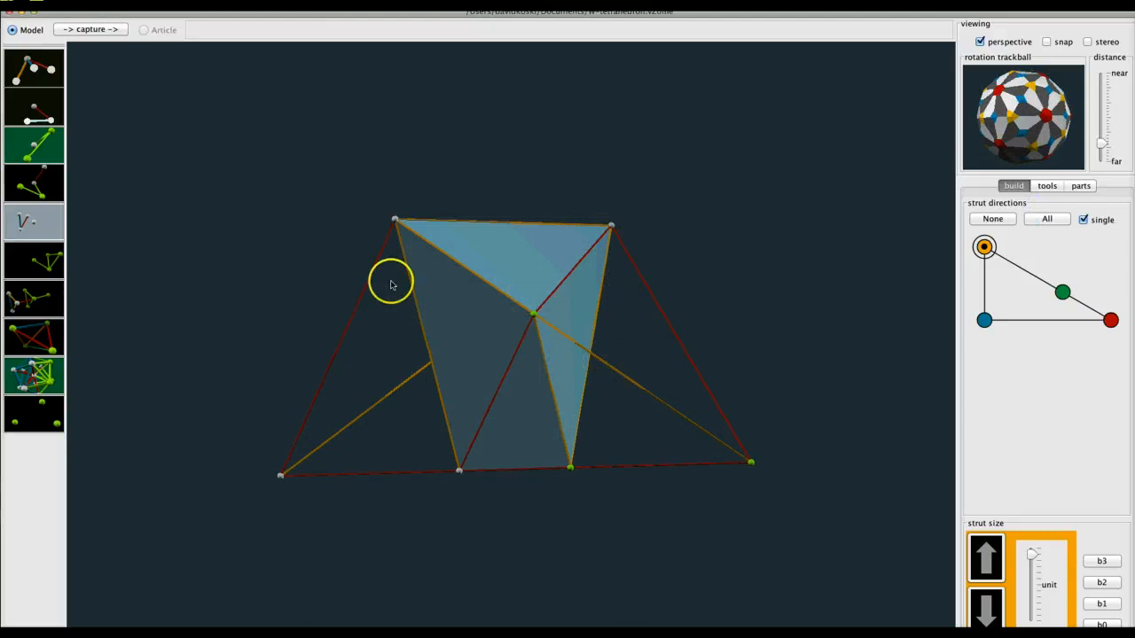
mouse_move(541, 292)
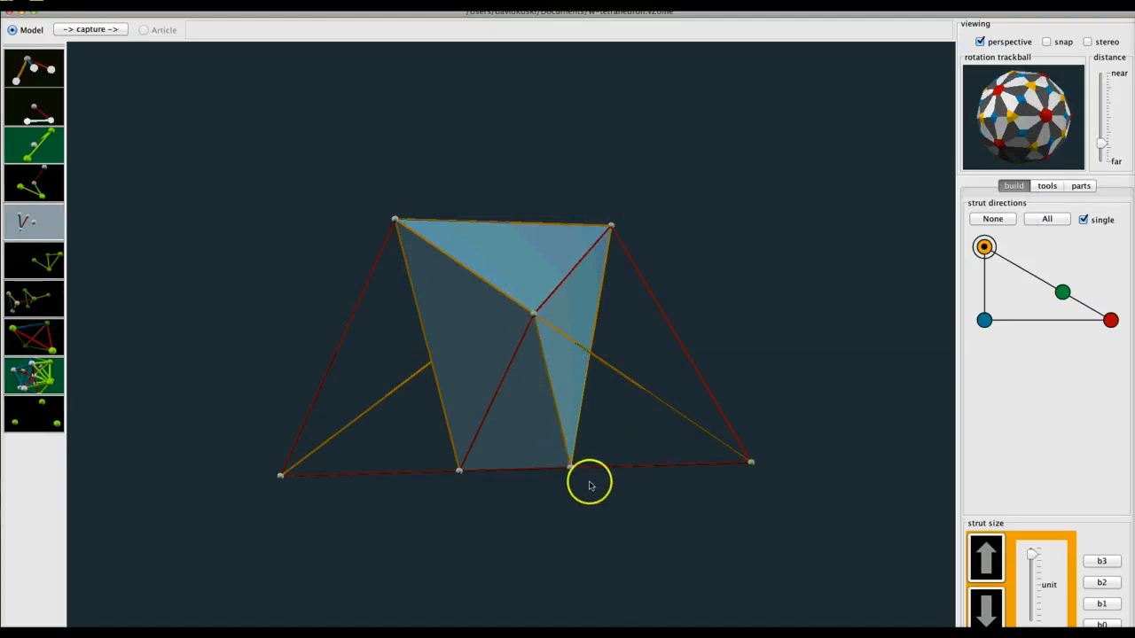
mouse_move(536, 316)
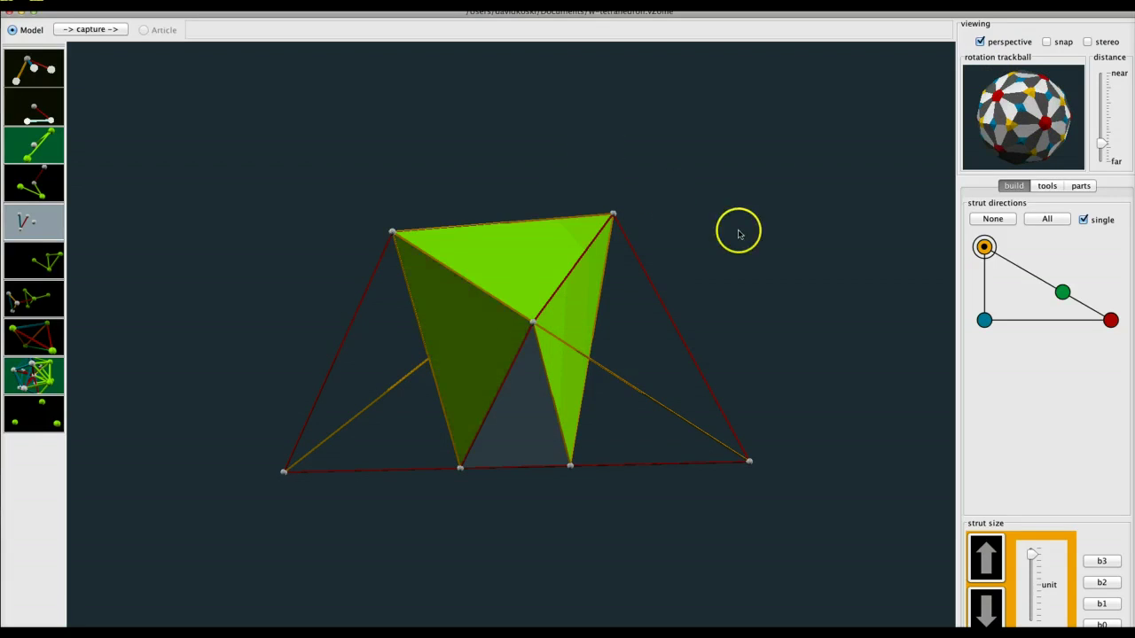
left_click_drag(1025, 115, 1032, 80)
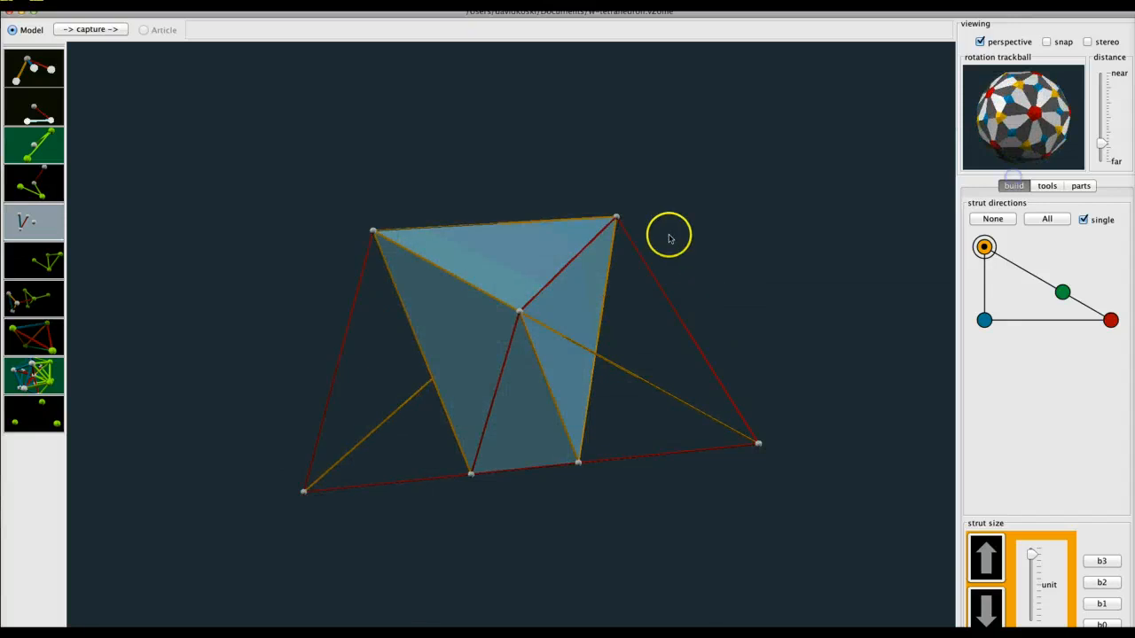
mouse_move(823, 172)
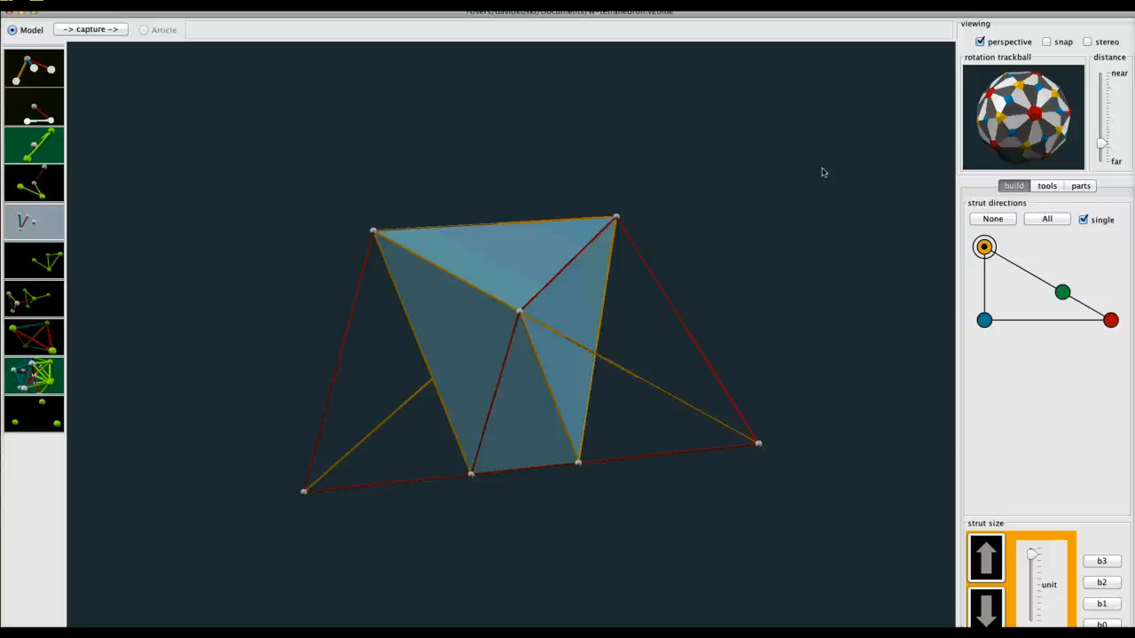
mouse_move(1025, 149)
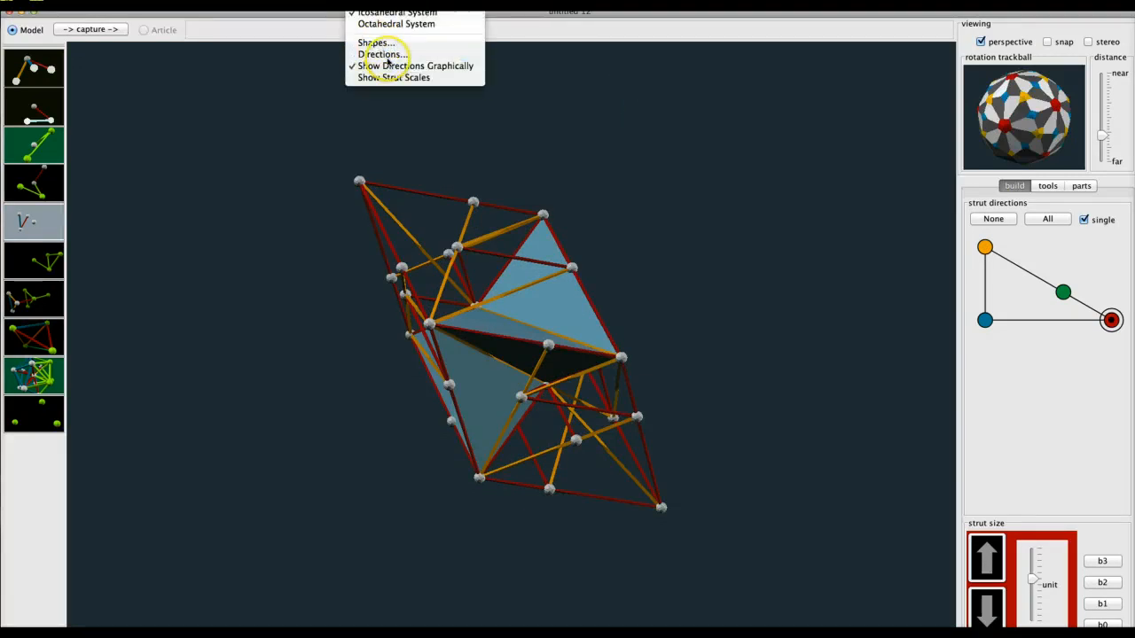
Set the Rendering Shapes to tiny connectors in place of ball connectors
left_click(376, 43)
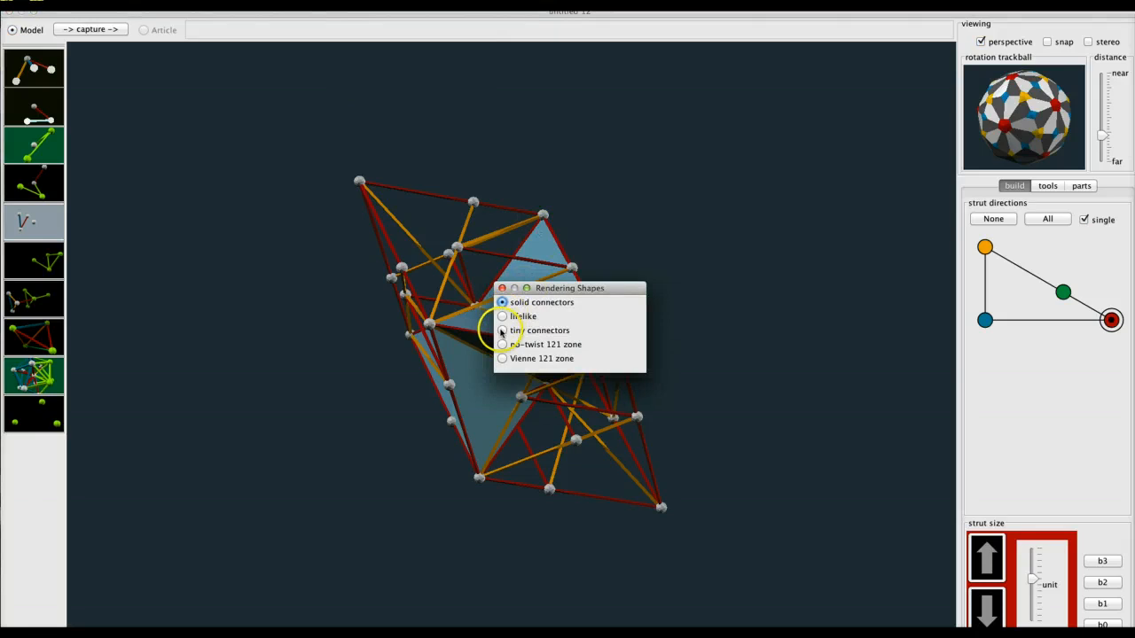
left_click(504, 330)
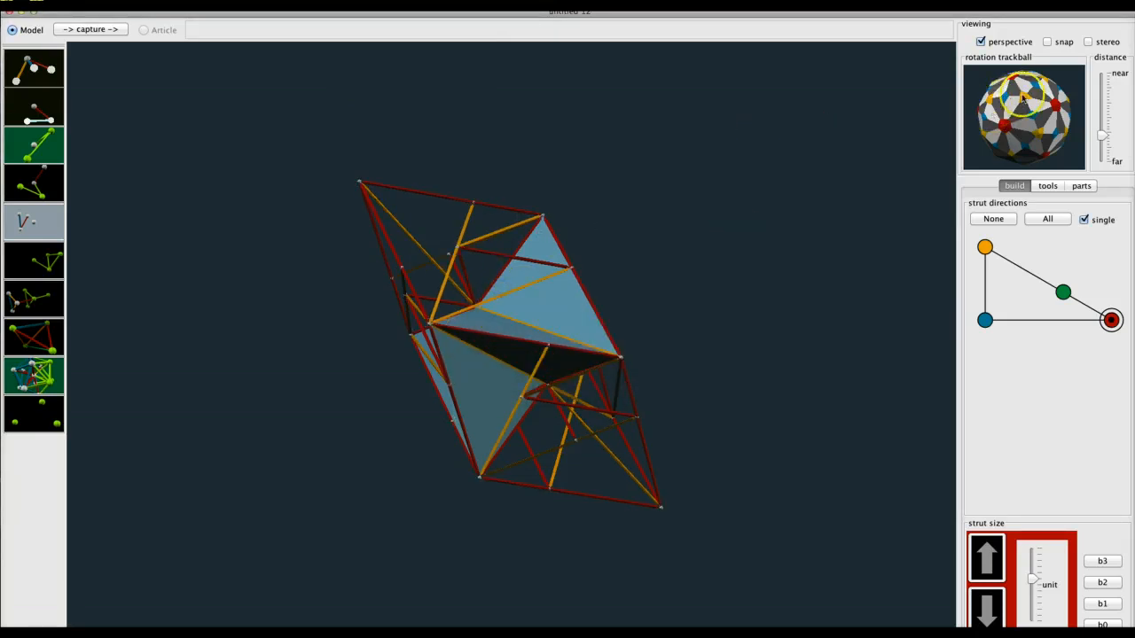
left_click_drag(1025, 106, 1002, 142)
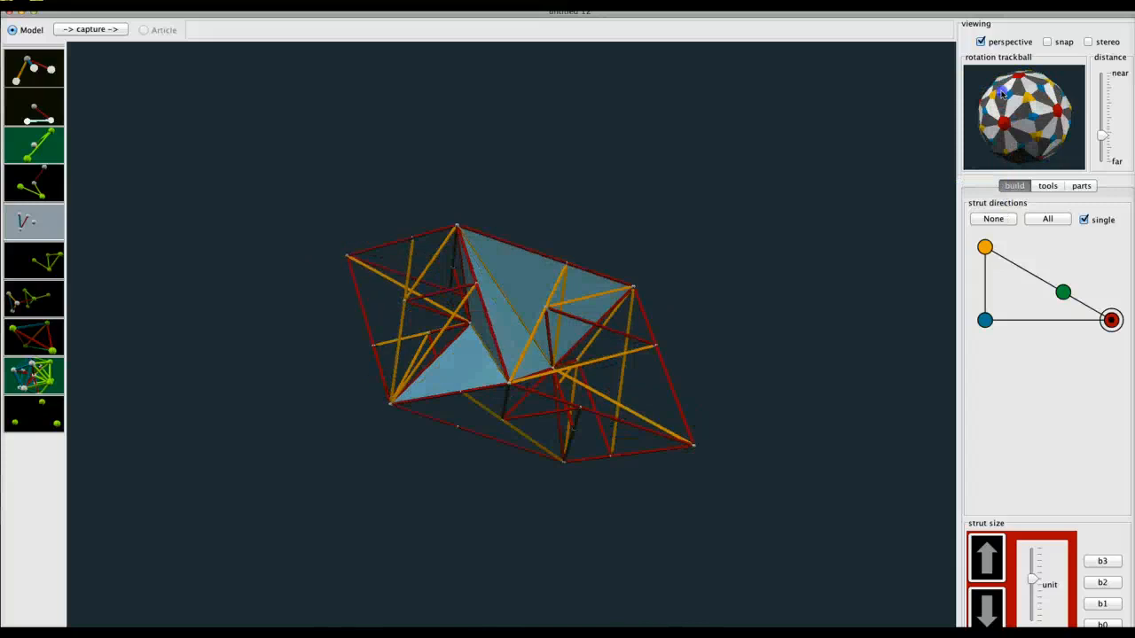
left_click_drag(1000, 92, 967, 139)
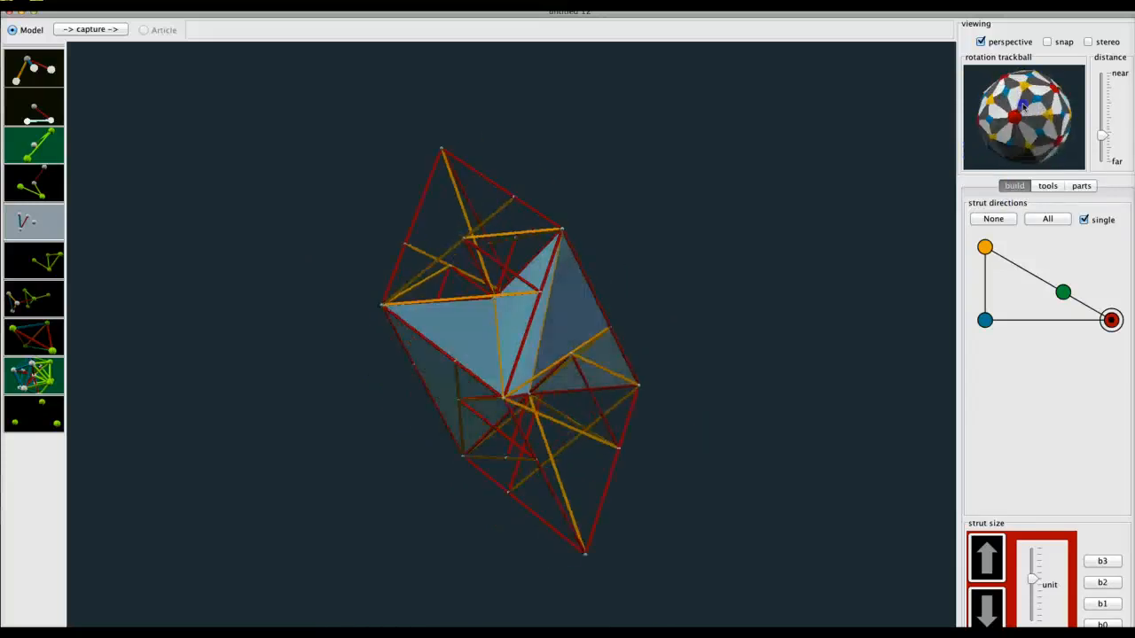
left_click_drag(1025, 106, 1068, 124)
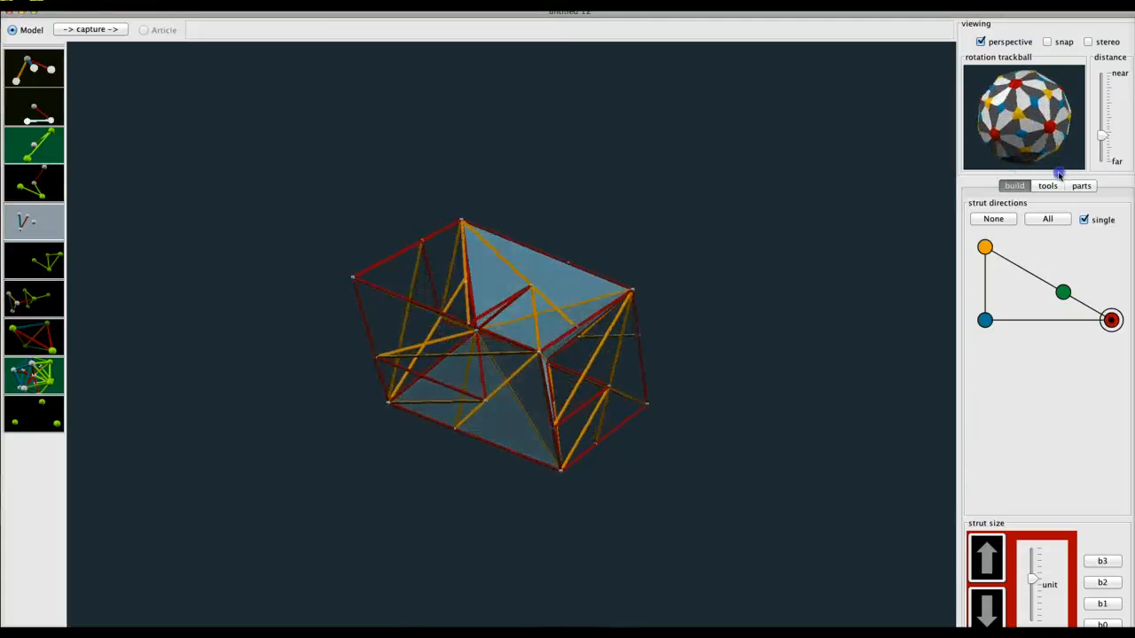
left_click_drag(488, 354, 546, 327)
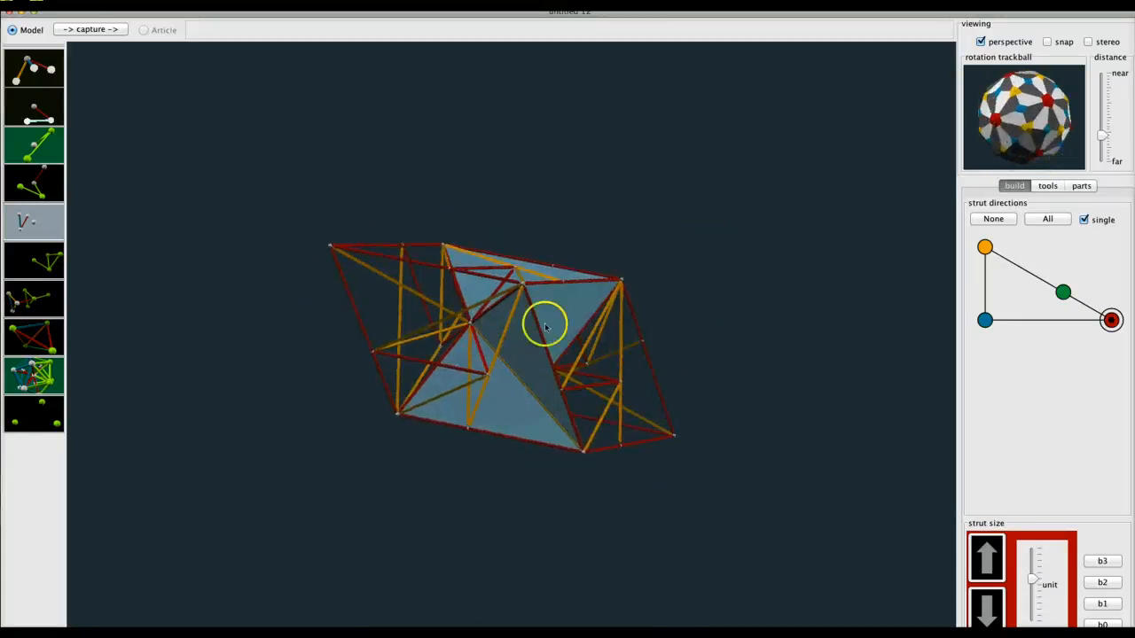
mouse_move(648, 291)
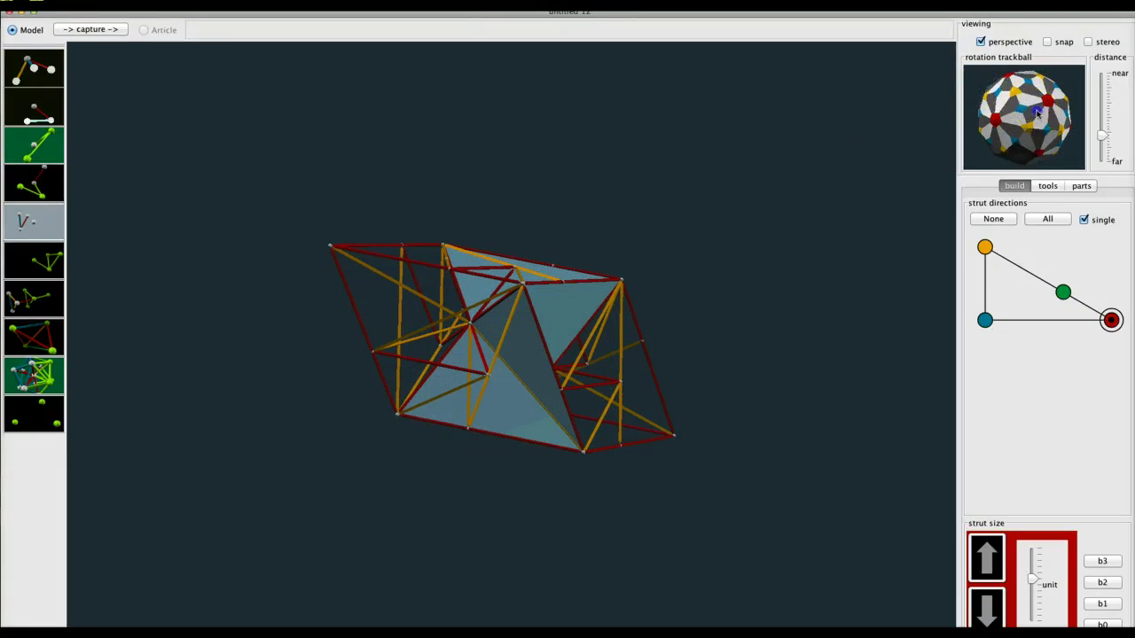
left_click_drag(1037, 110, 1043, 160)
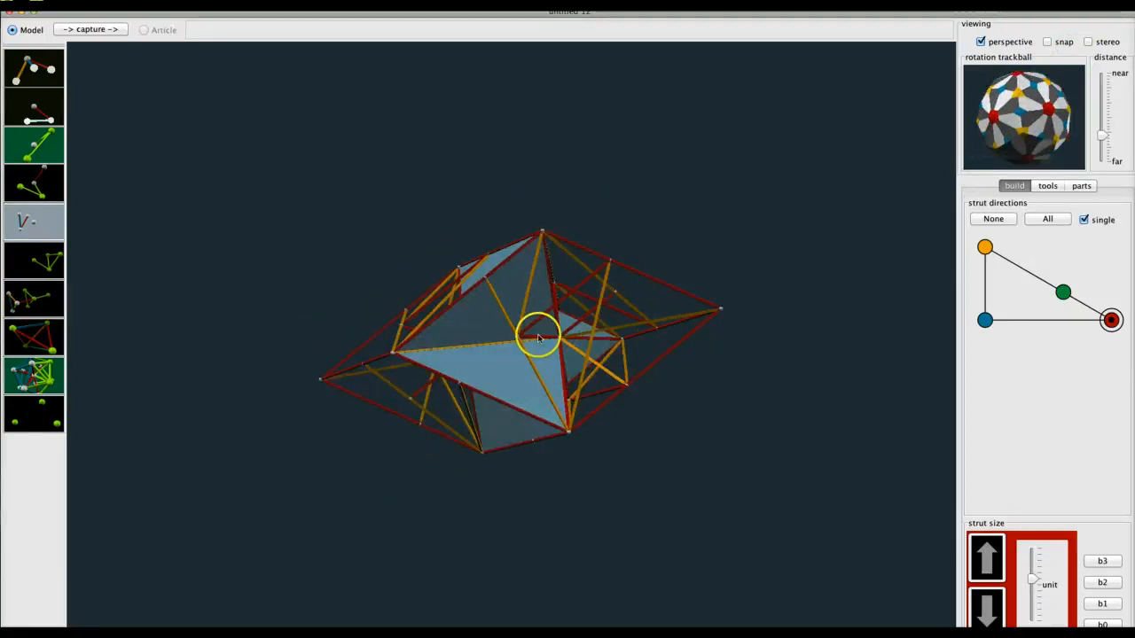
mouse_move(505, 373)
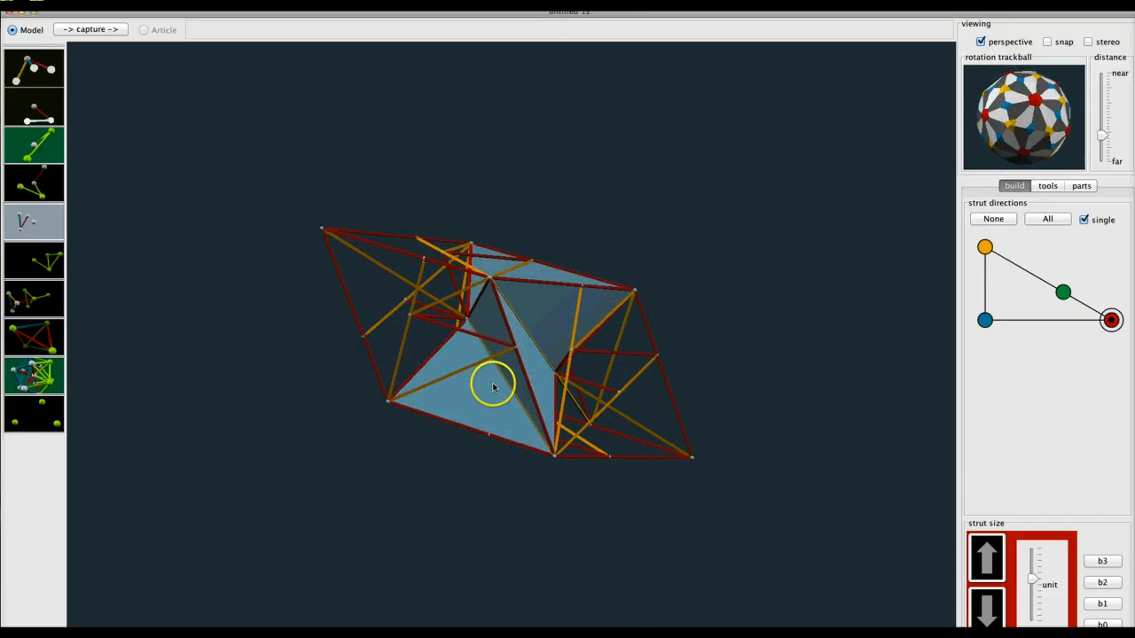
mouse_move(841, 192)
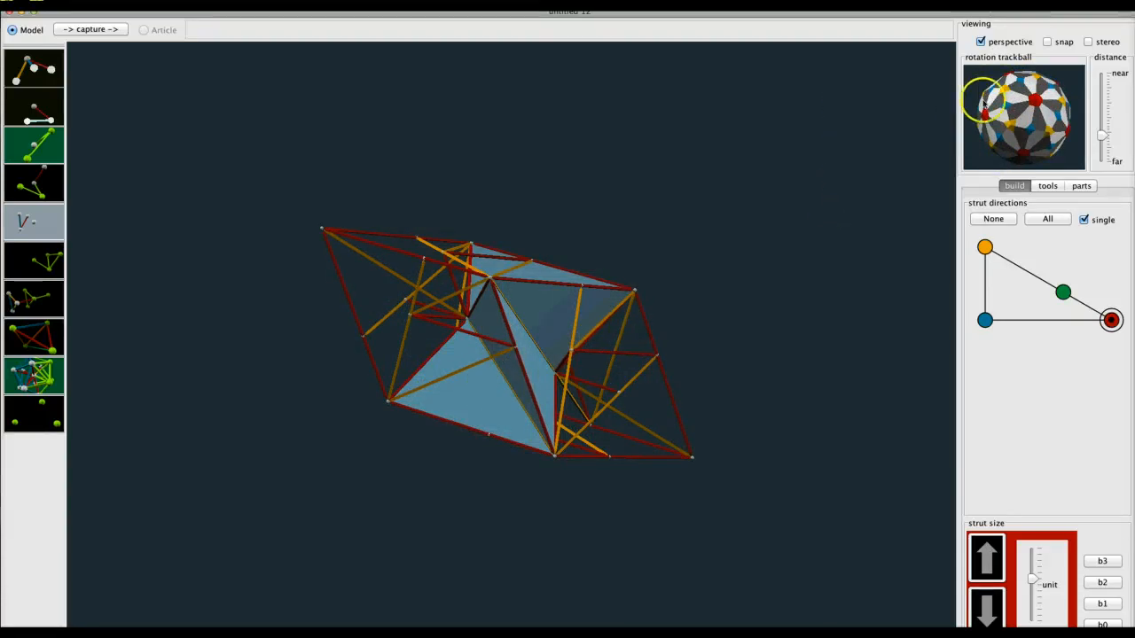
left_click_drag(994, 101, 1046, 74)
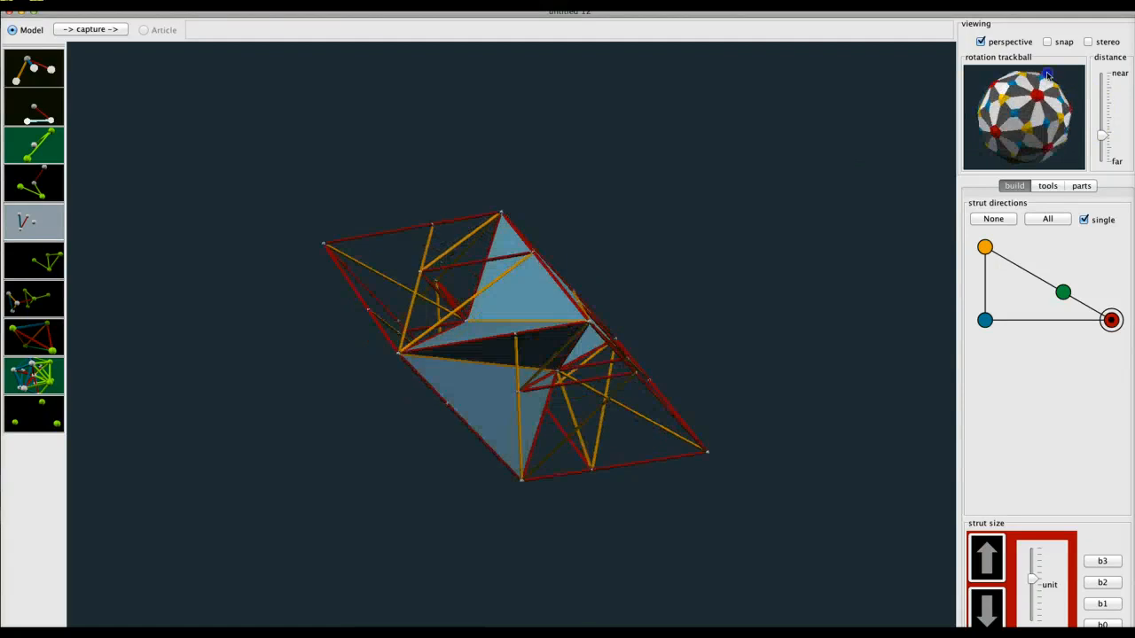
left_click_drag(1046, 74, 1036, 115)
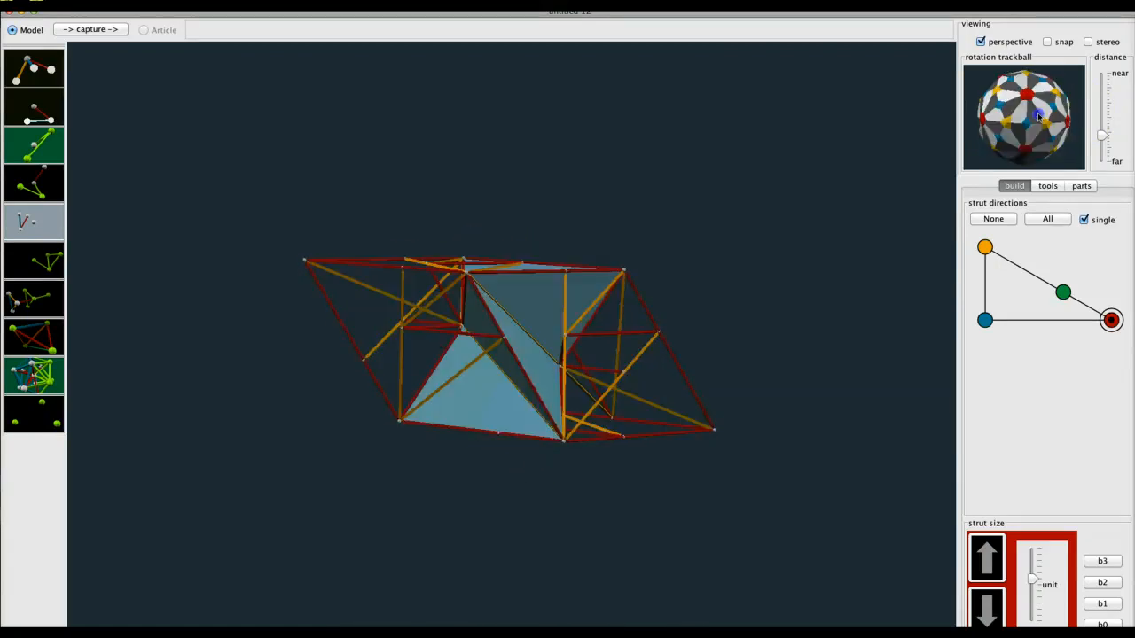
left_click_drag(1042, 115, 1050, 85)
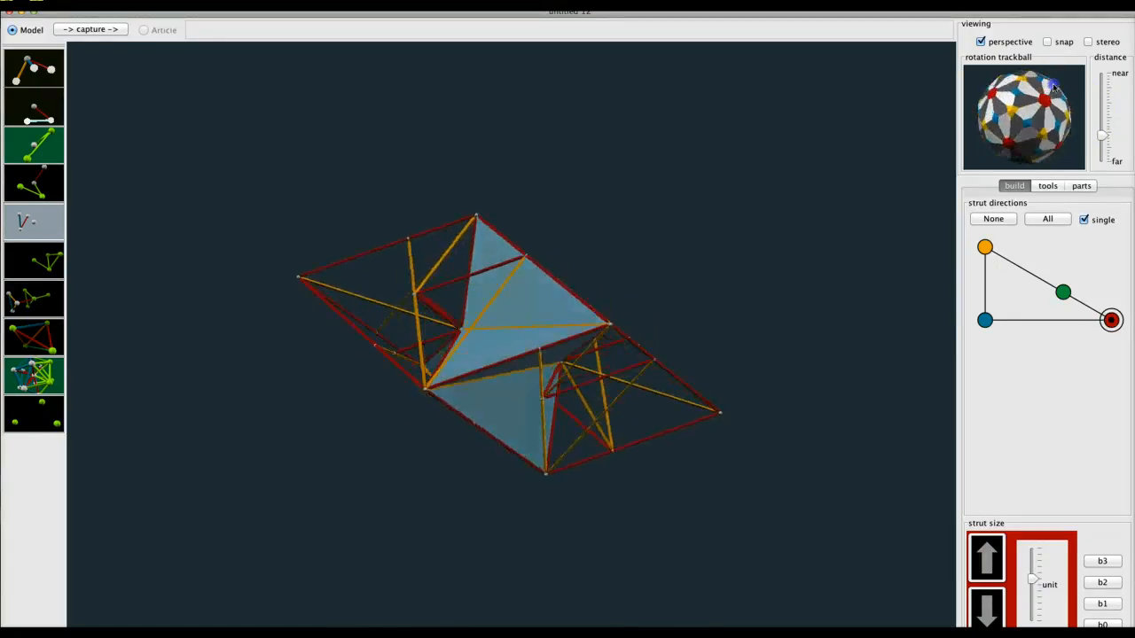
left_click_drag(1050, 85, 1050, 150)
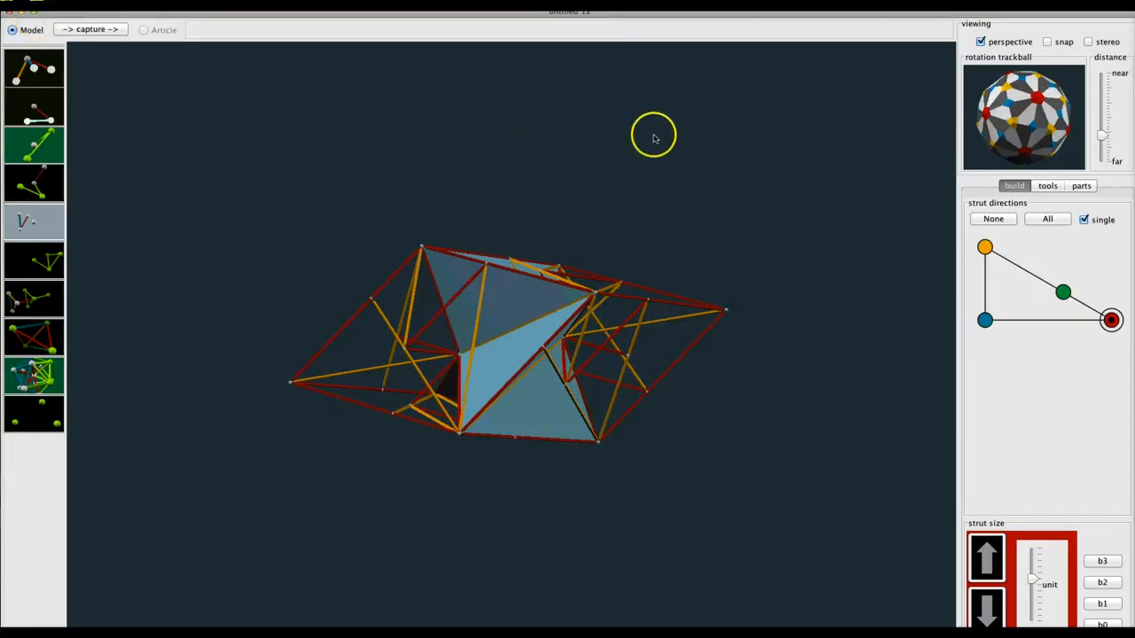
mouse_move(18, 20)
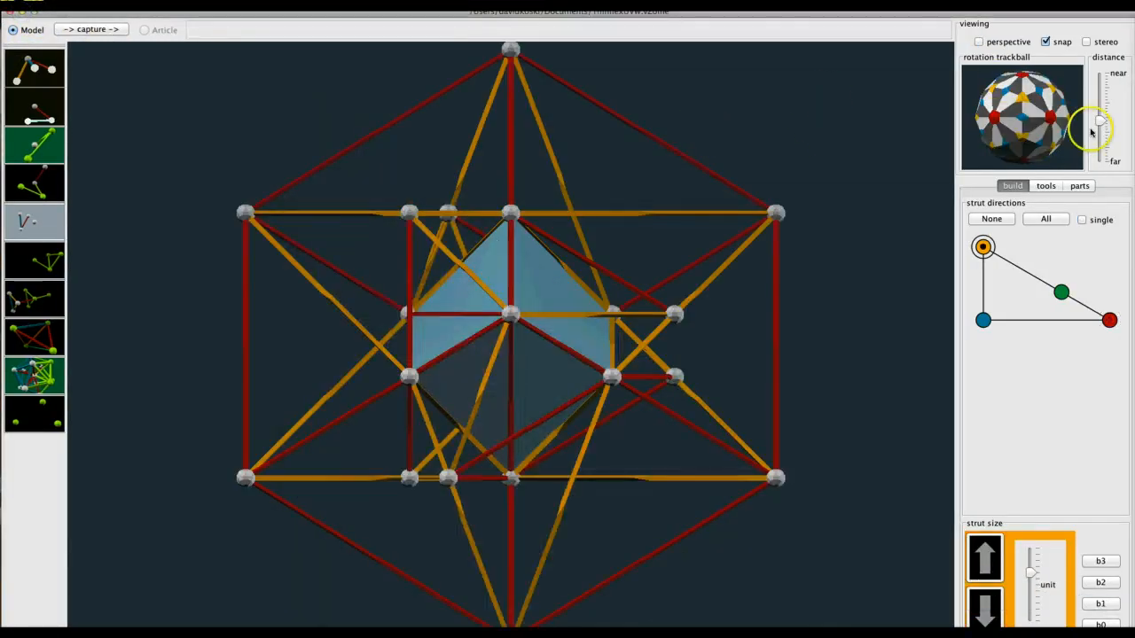
Pull the distance slider toward far to see the whole model, then pick the ball-connector scene
left_click_drag(1100, 124, 1100, 132)
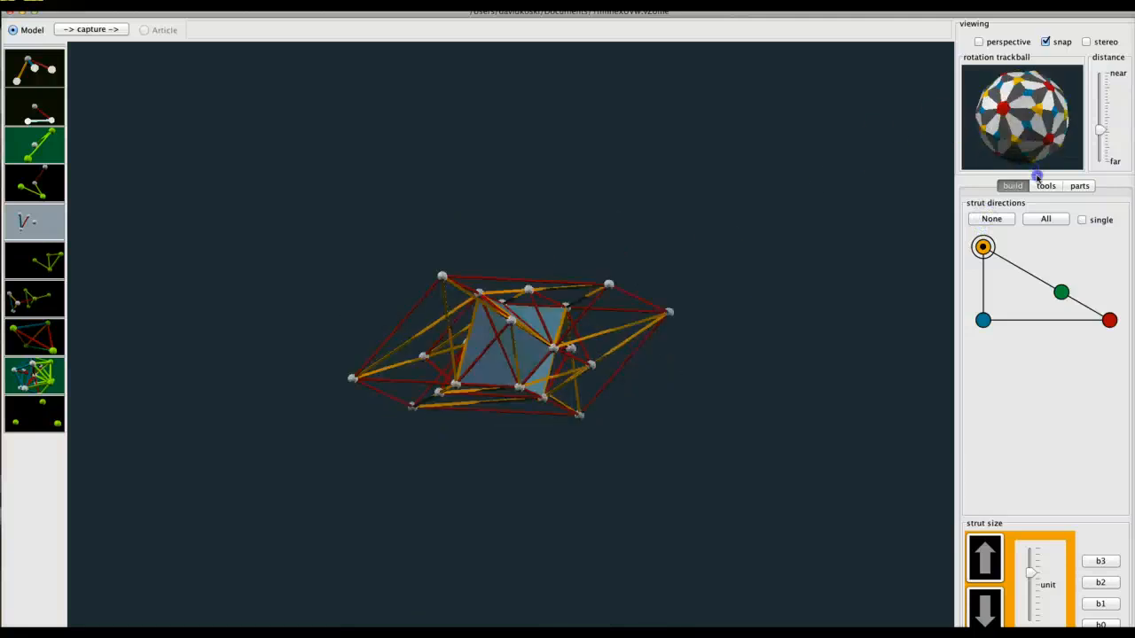
left_click(1047, 220)
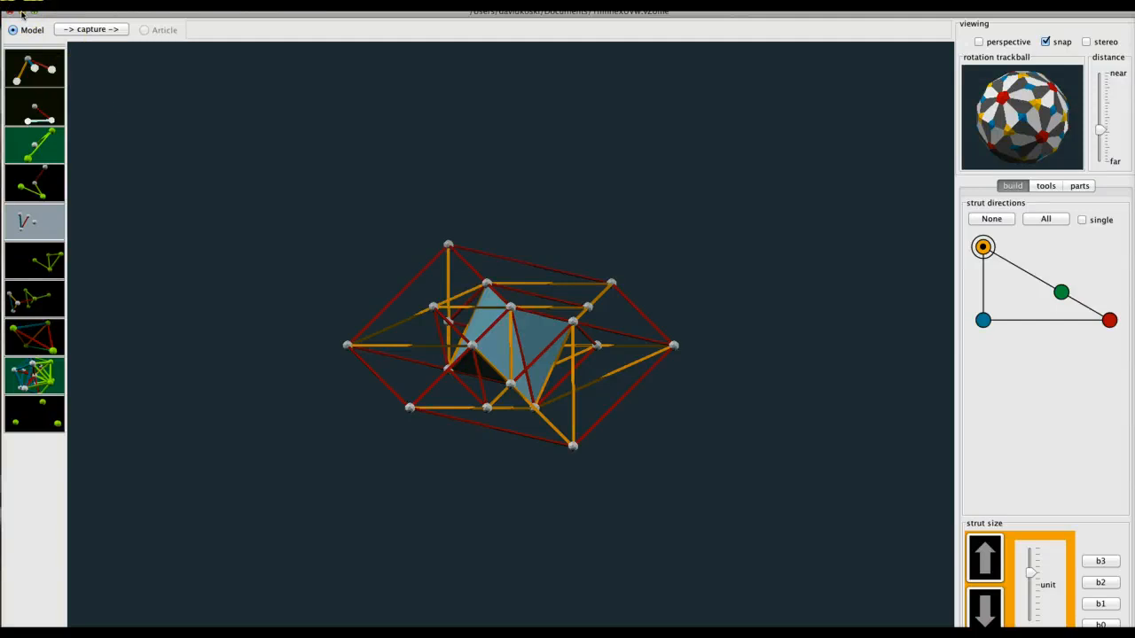
mouse_move(743, 59)
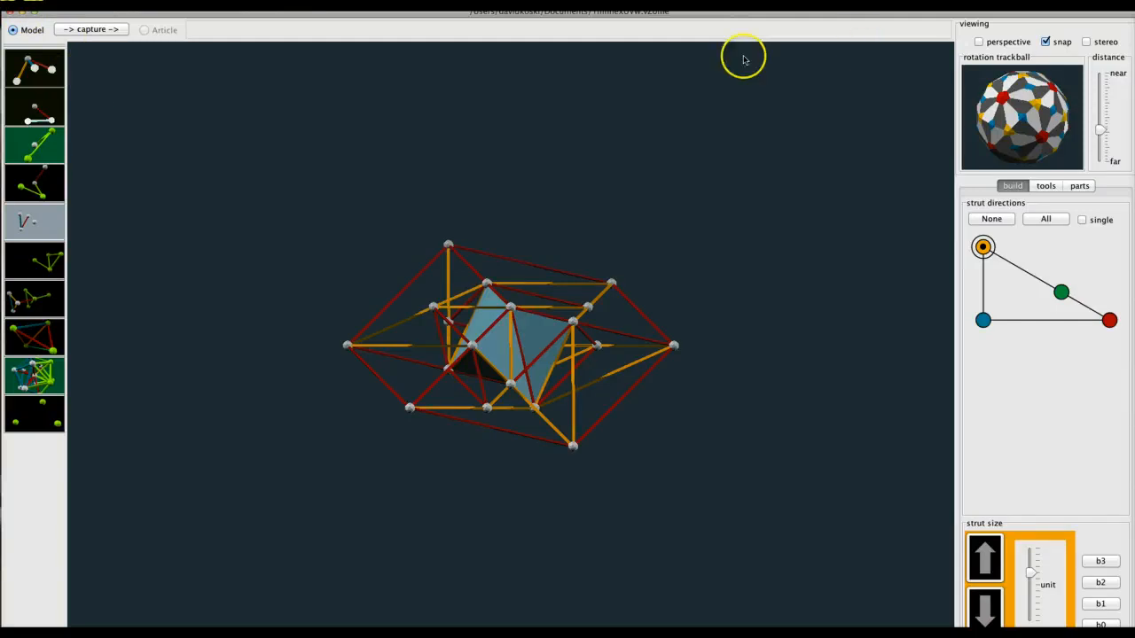